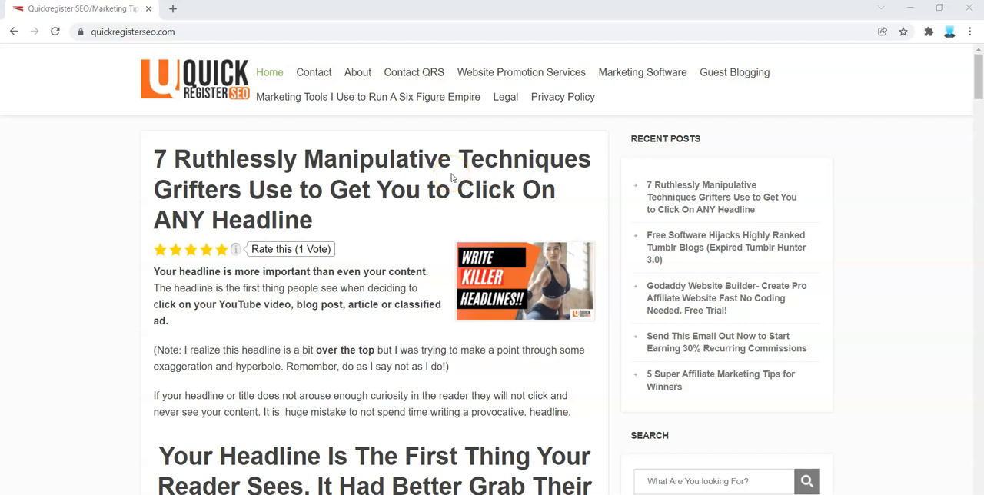
mouse_move(475, 282)
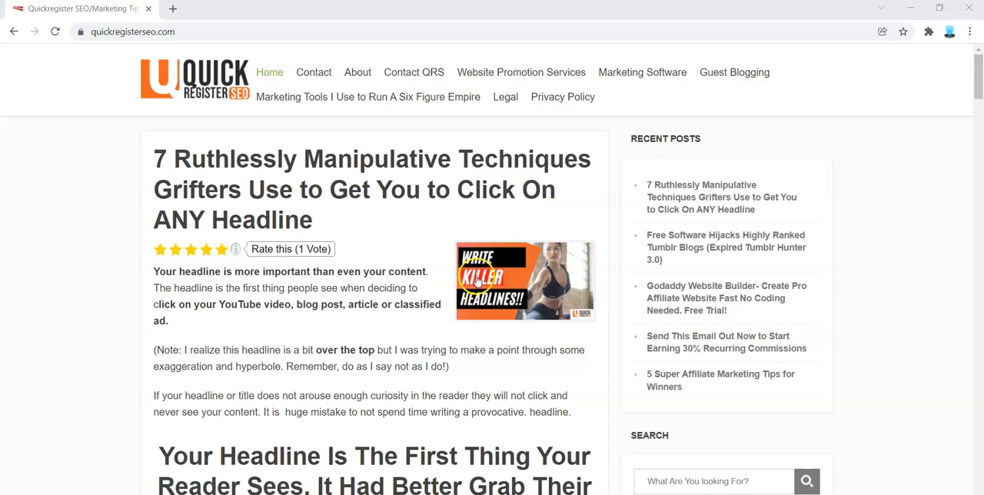
mouse_move(476, 285)
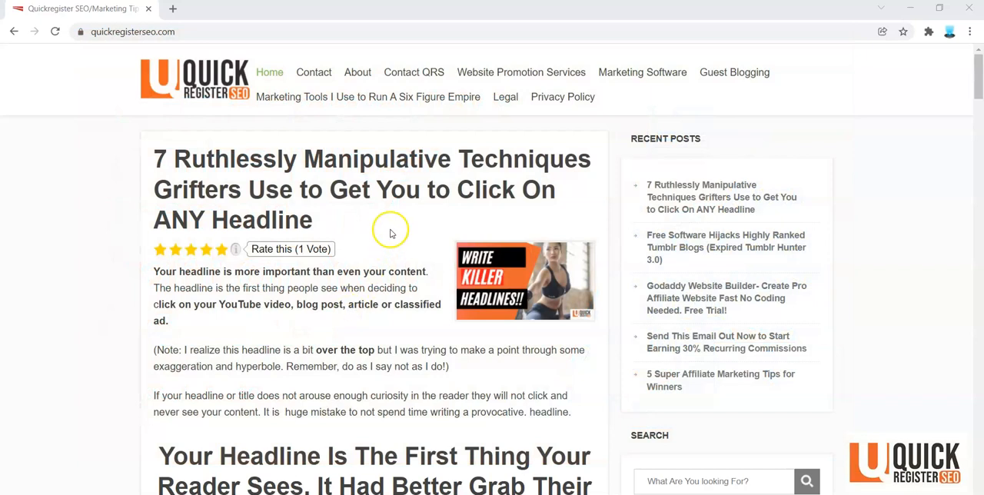
mouse_move(390, 200)
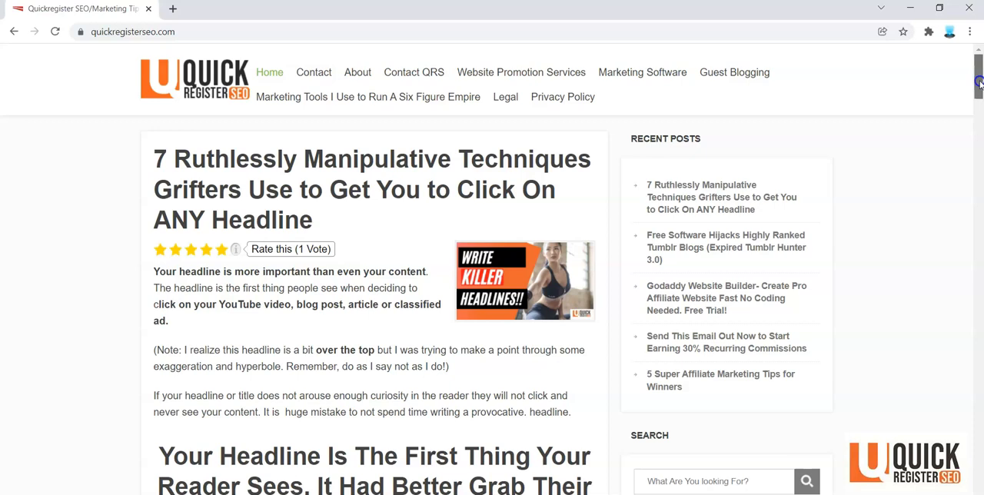
Scroll down past the attention-grabbing intro until the "#1 Use Specific Numbers and Data" heading appears.
scroll("down", 3)
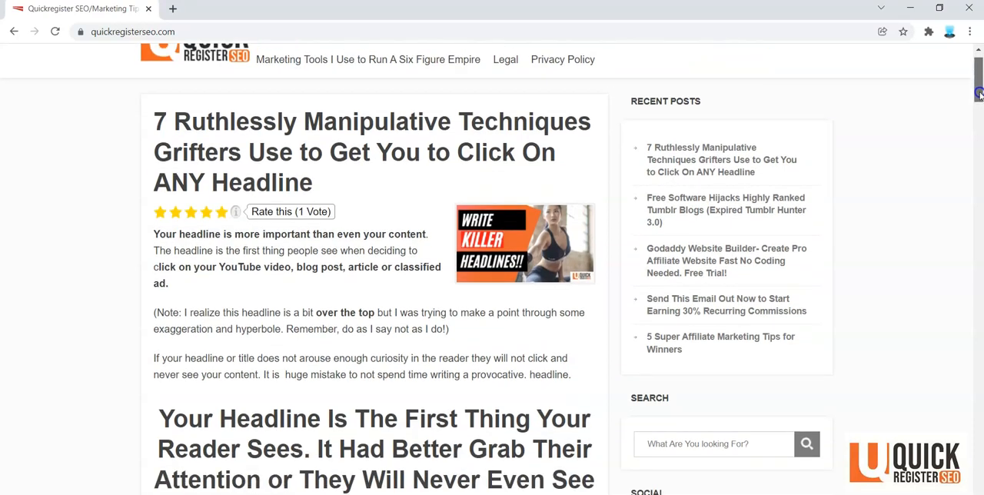
scroll("down", 3)
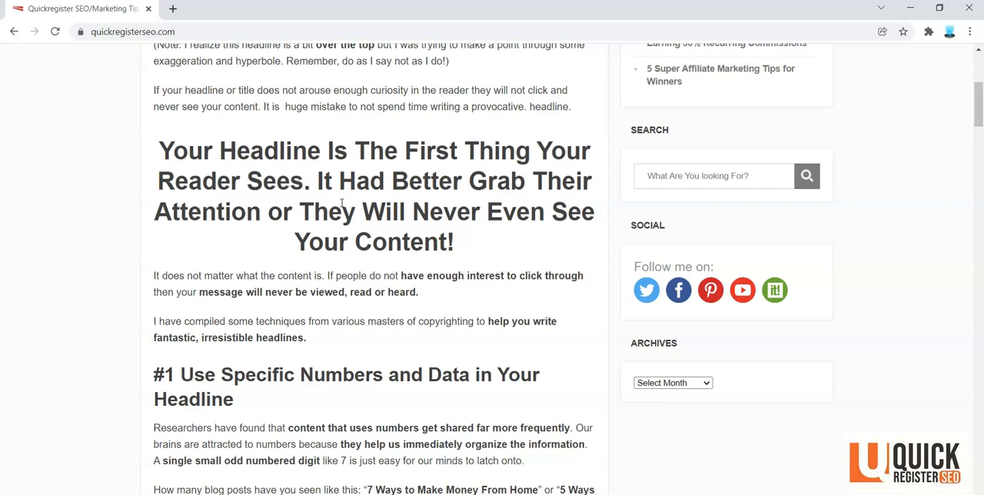
mouse_move(343, 203)
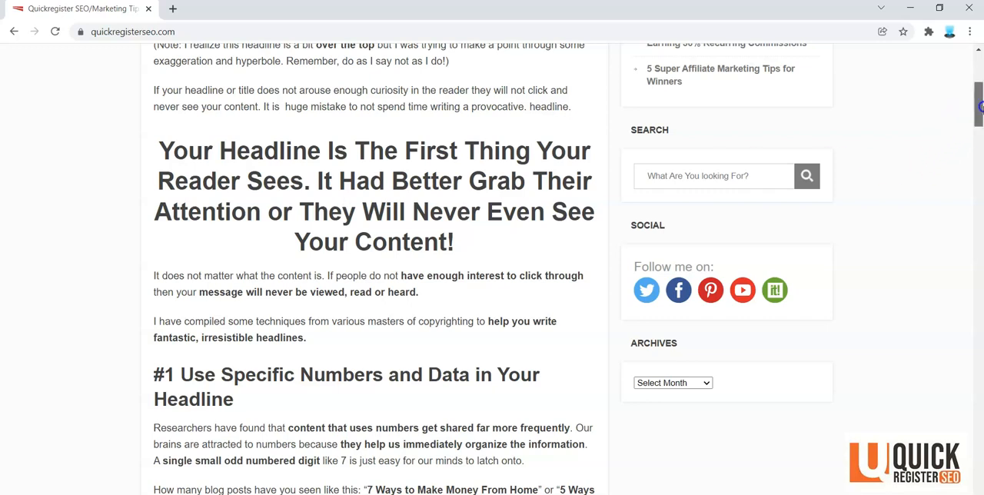
scroll("down", 3)
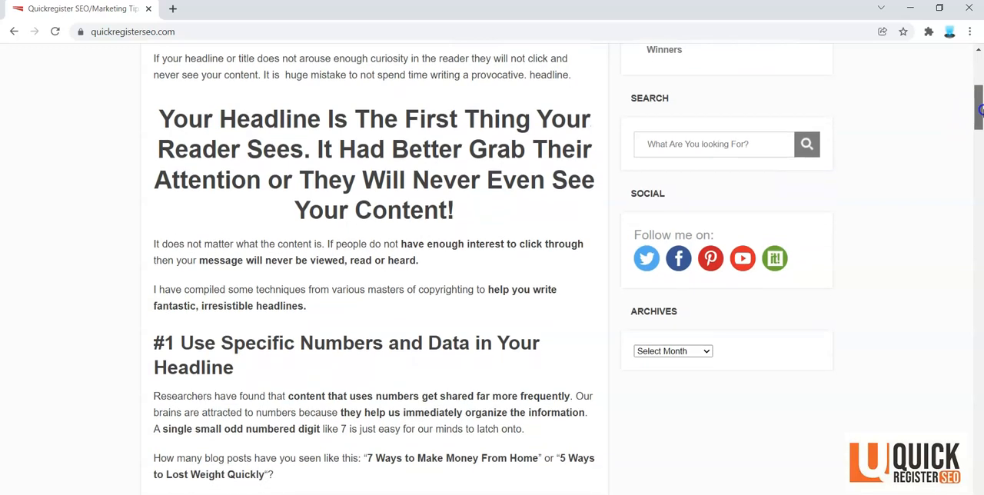
scroll("down", 3)
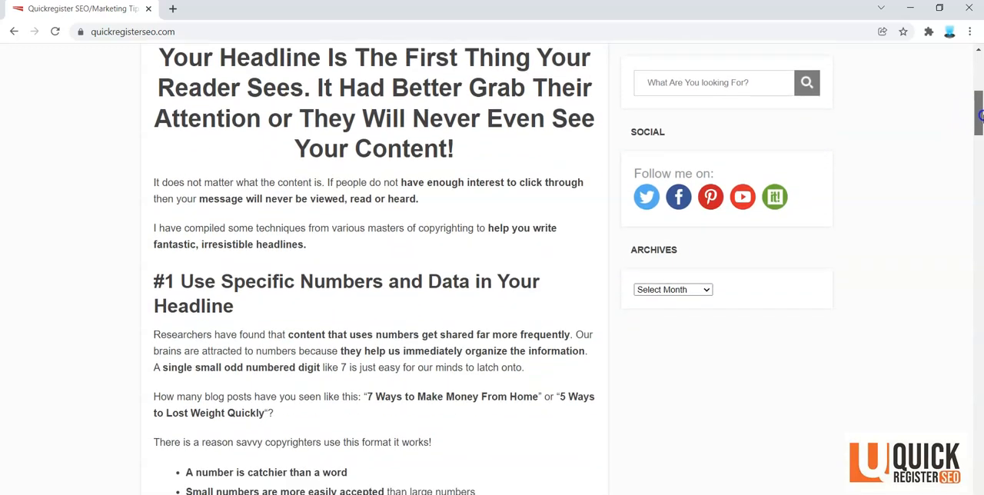
Scroll down through technique #1's why-numbers-work list to the "#2 Give Compelling Reasons" heading.
scroll("down", 3)
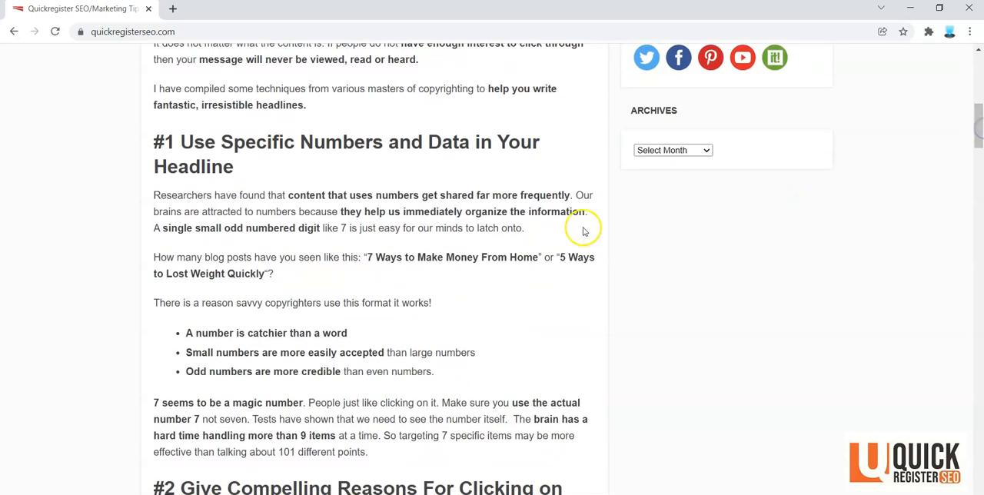
mouse_move(411, 278)
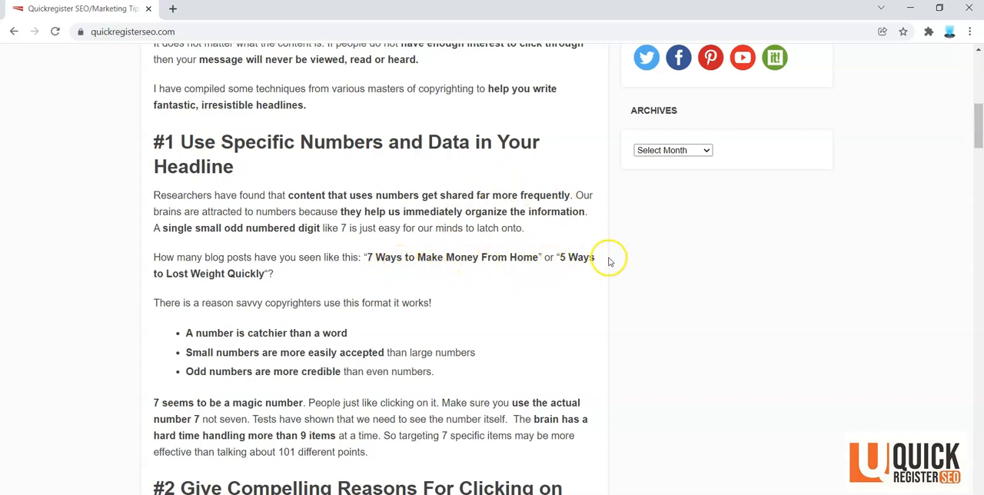
mouse_move(462, 289)
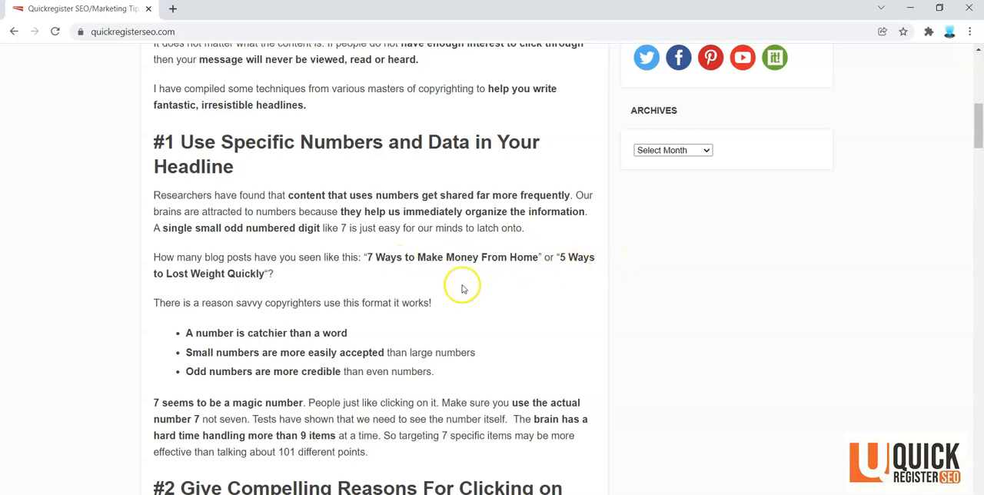
mouse_move(492, 278)
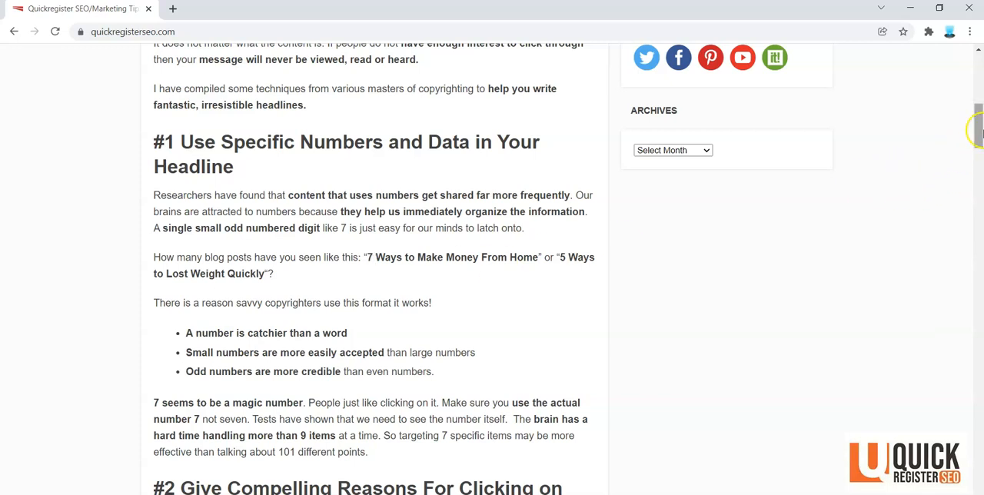
scroll("down", 3)
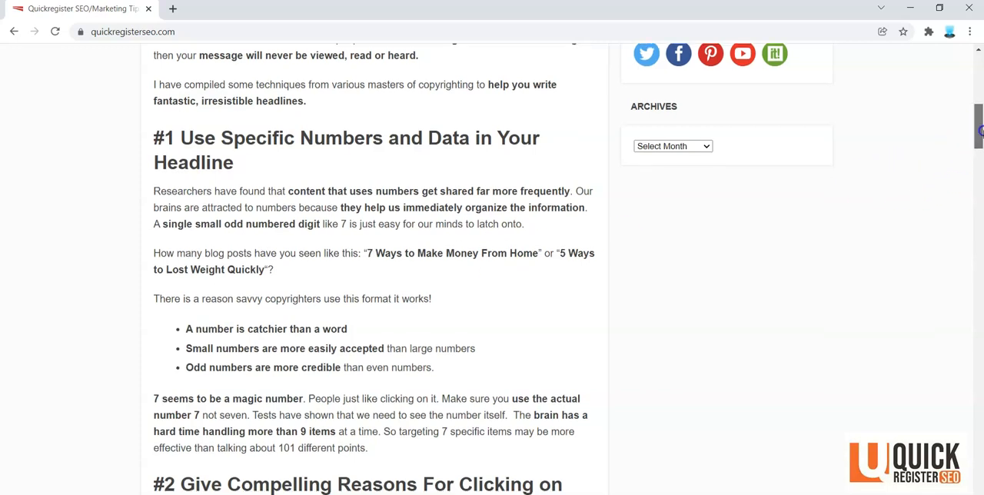
scroll("down", 3)
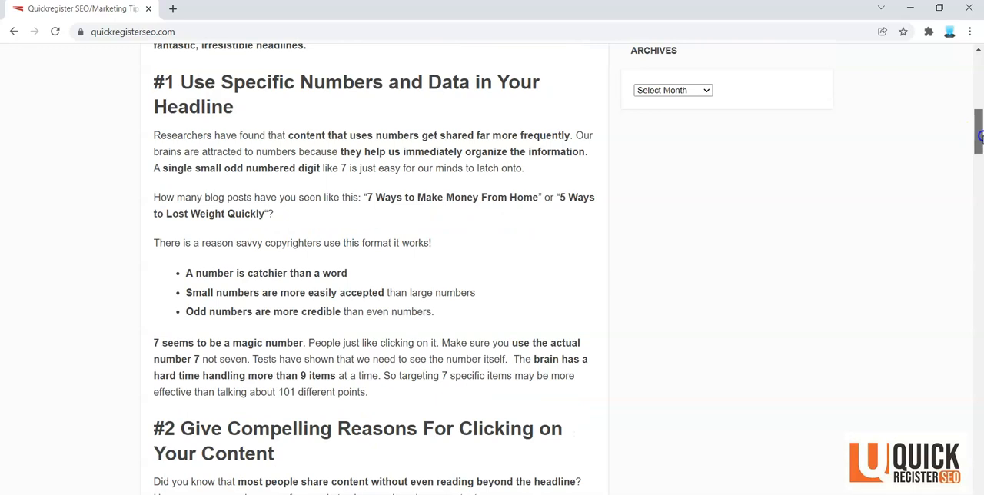
scroll("down", 3)
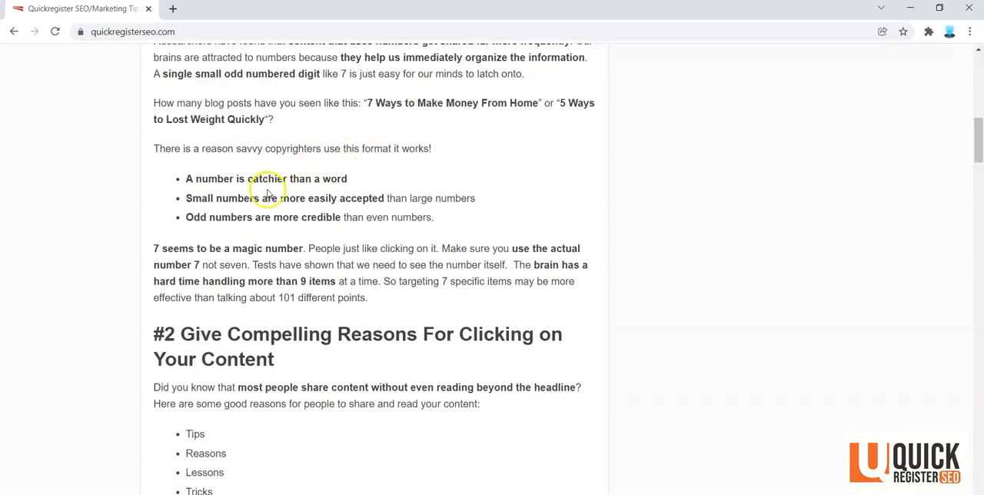
mouse_move(261, 208)
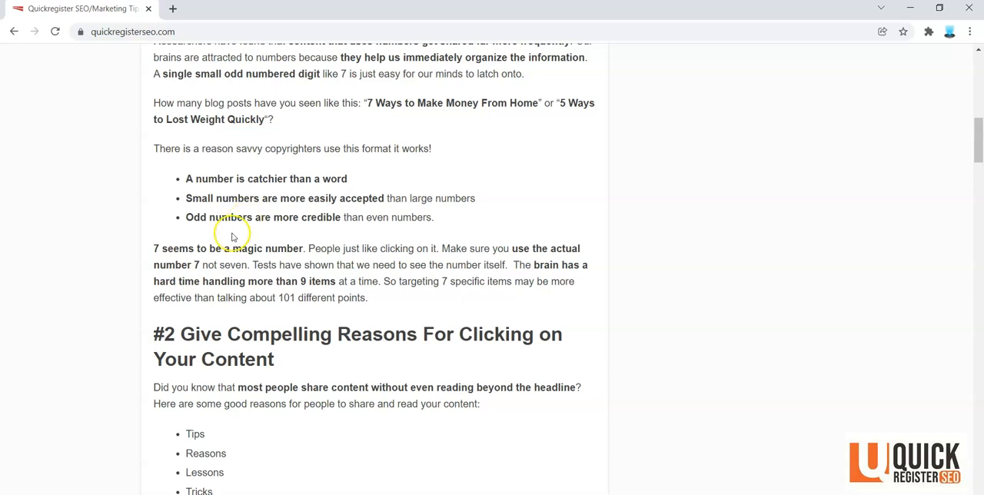
Scroll down to technique #2's share-worthy reasons list (Tips through Strategies) and its first example headlines.
scroll("down", 3)
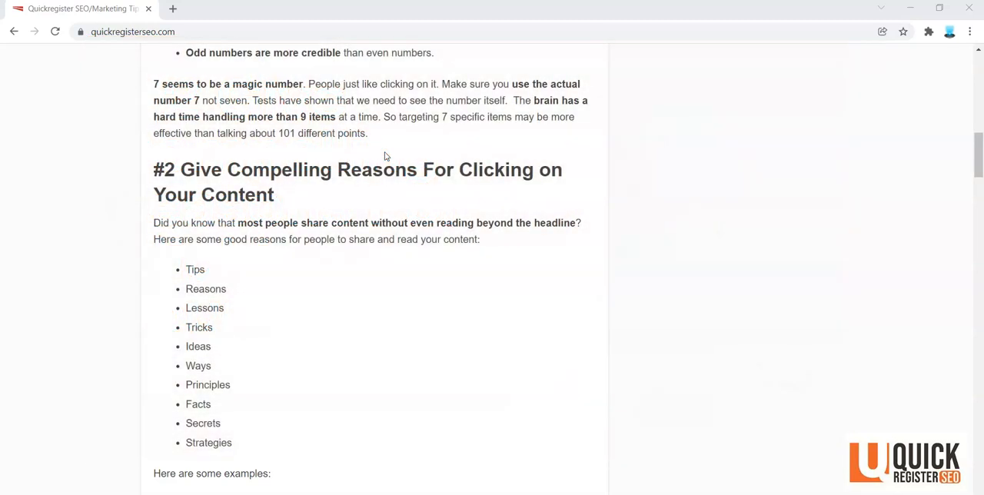
scroll("down", 3)
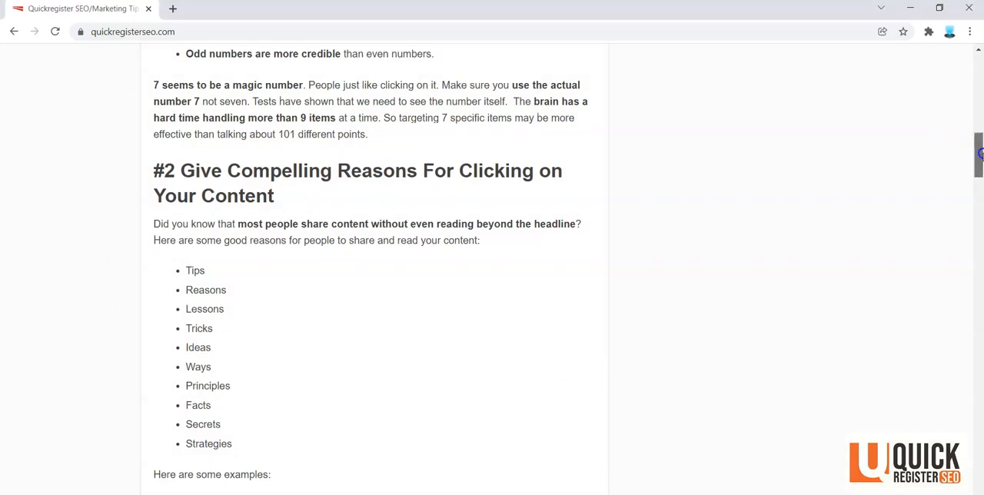
scroll("down", 3)
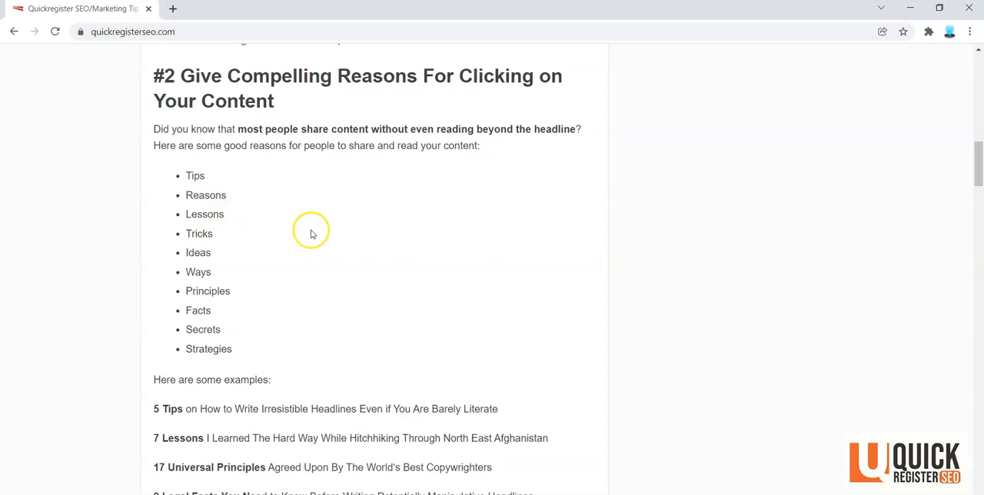
mouse_move(544, 294)
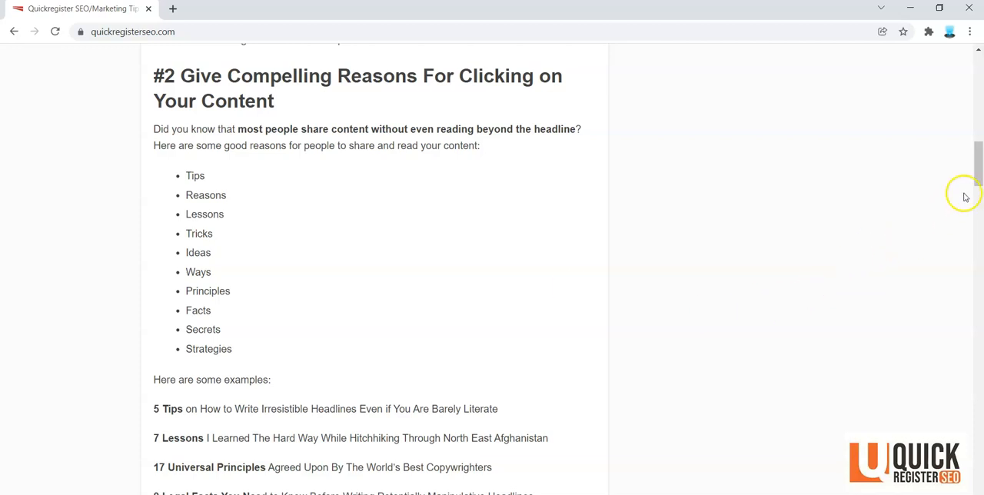
scroll("down", 3)
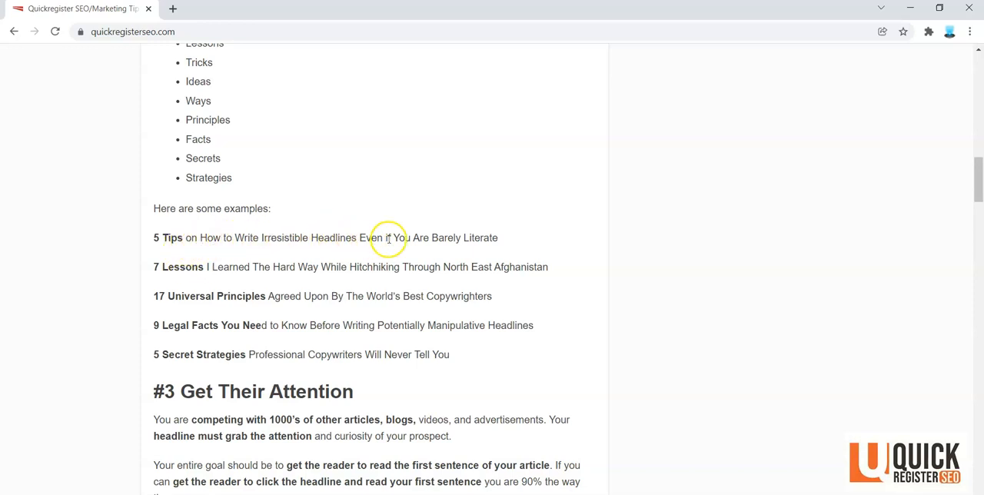
mouse_move(192, 267)
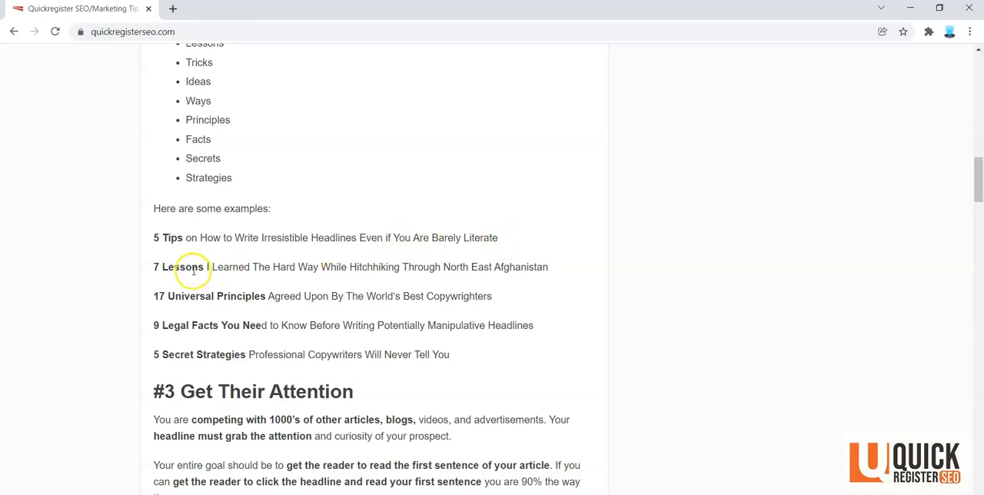
mouse_move(282, 222)
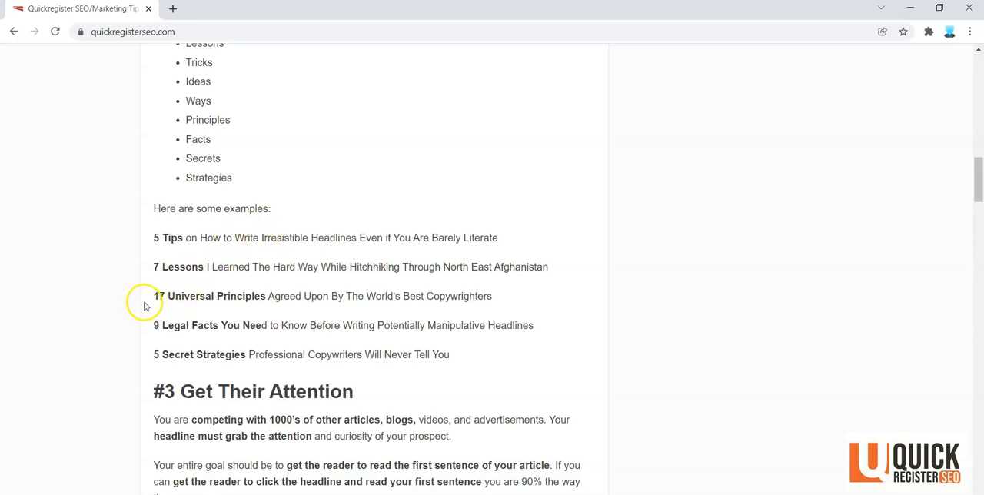
mouse_move(221, 298)
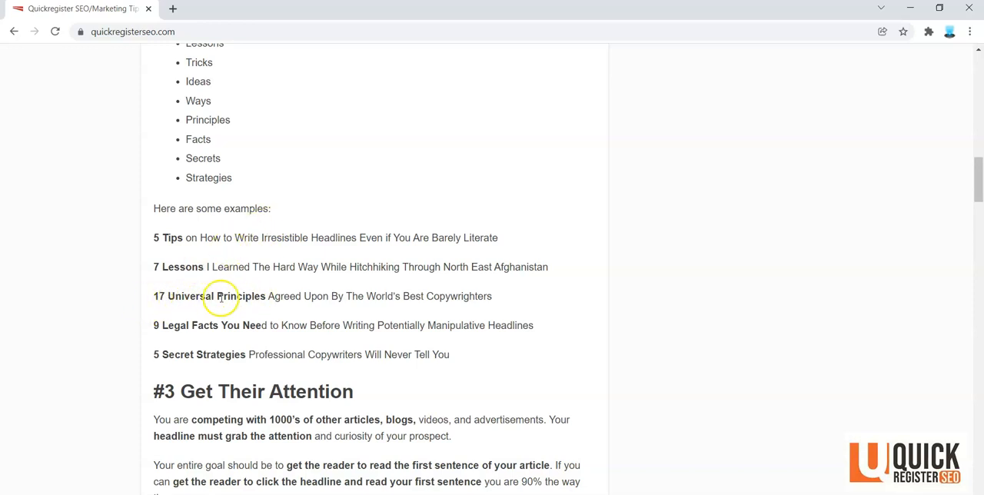
mouse_move(281, 292)
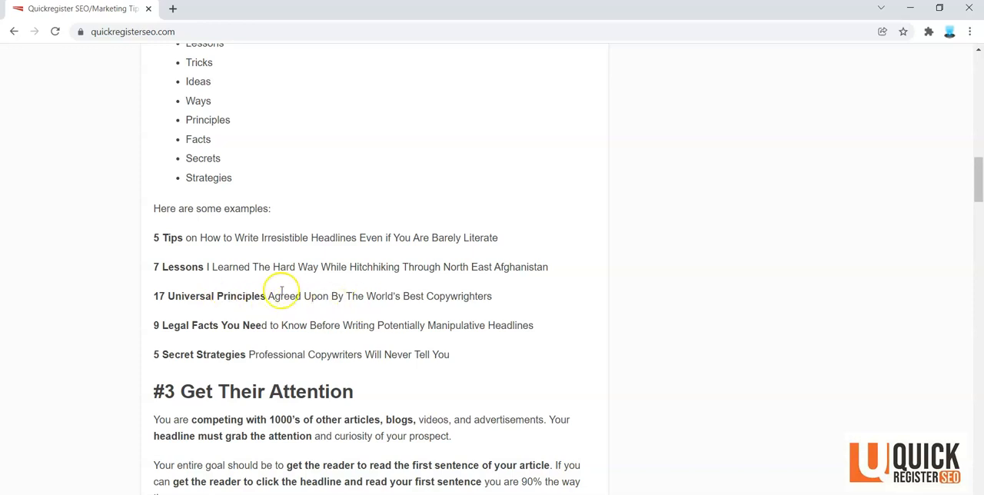
mouse_move(184, 325)
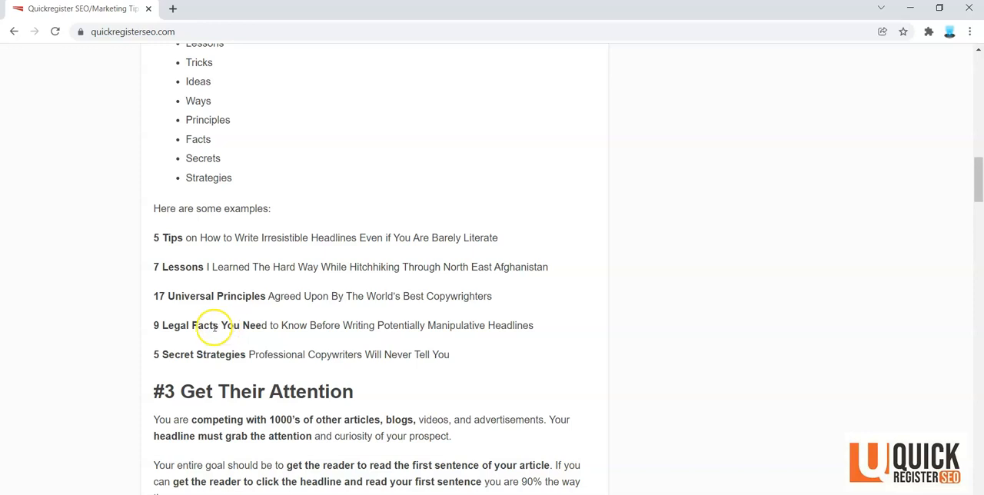
mouse_move(195, 354)
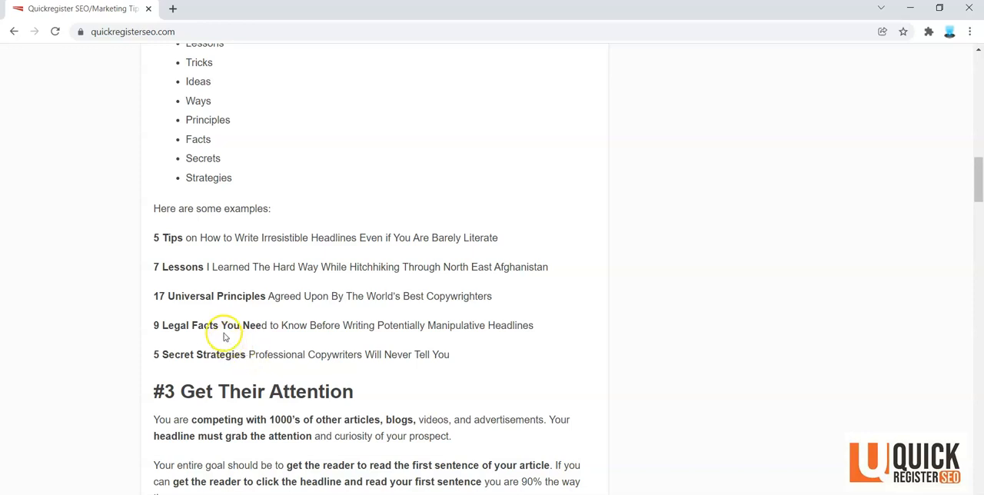
mouse_move(211, 278)
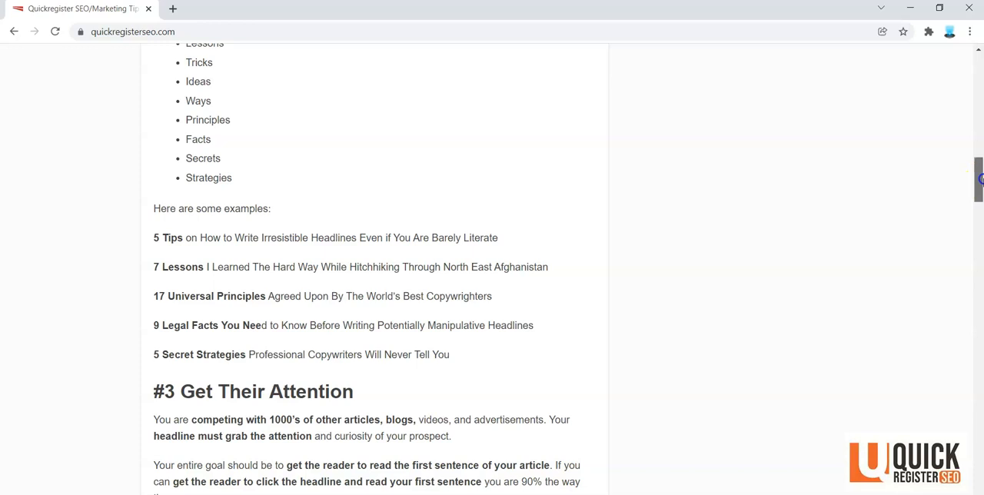
Scroll back slightly, then down past the "#3 Get Their Attention" banner to its attention tips.
scroll("up", 3)
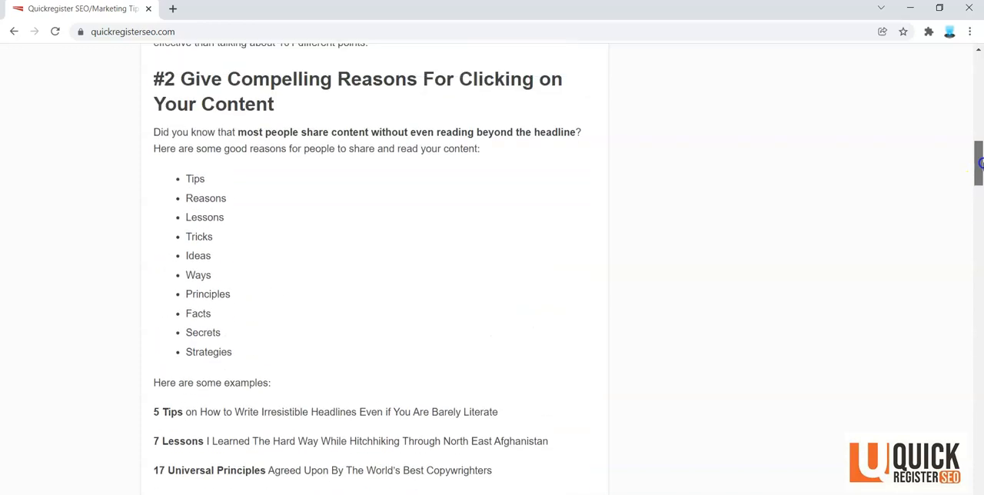
scroll("down", 3)
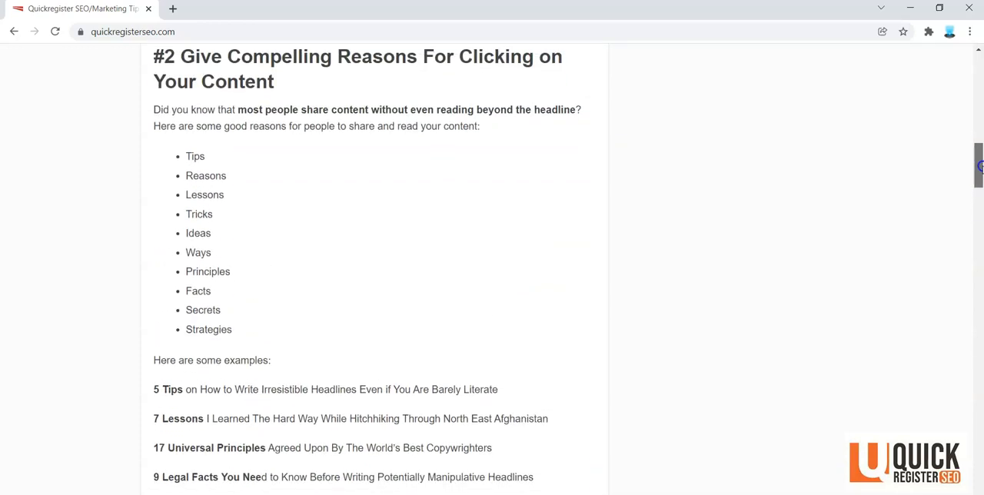
scroll("down", 3)
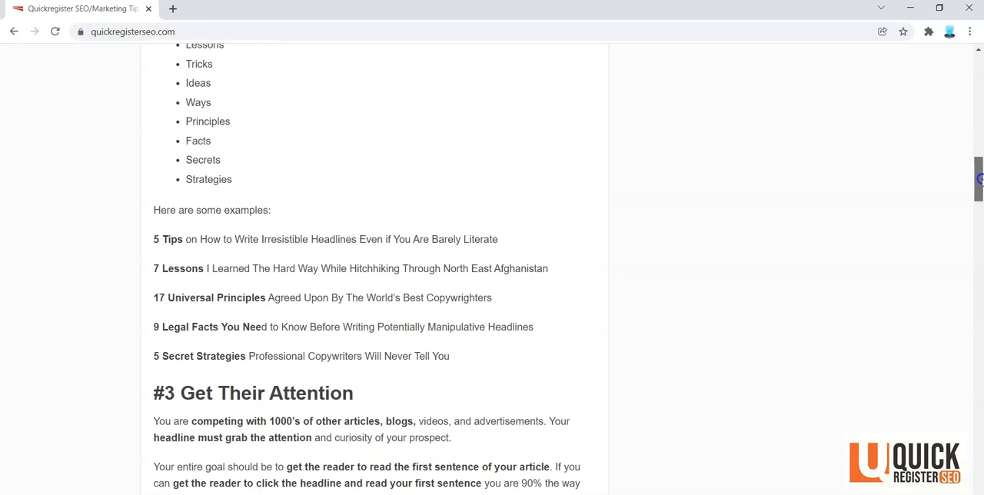
scroll("down", 3)
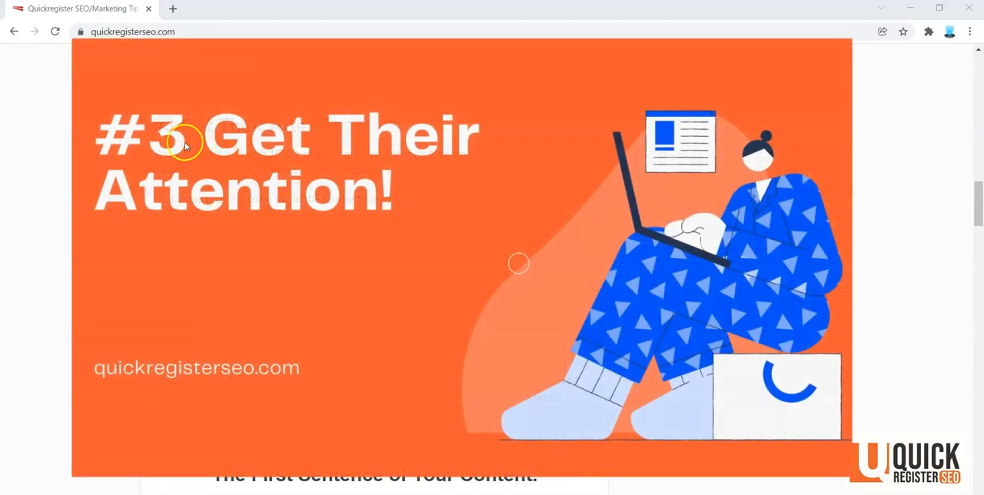
mouse_move(353, 147)
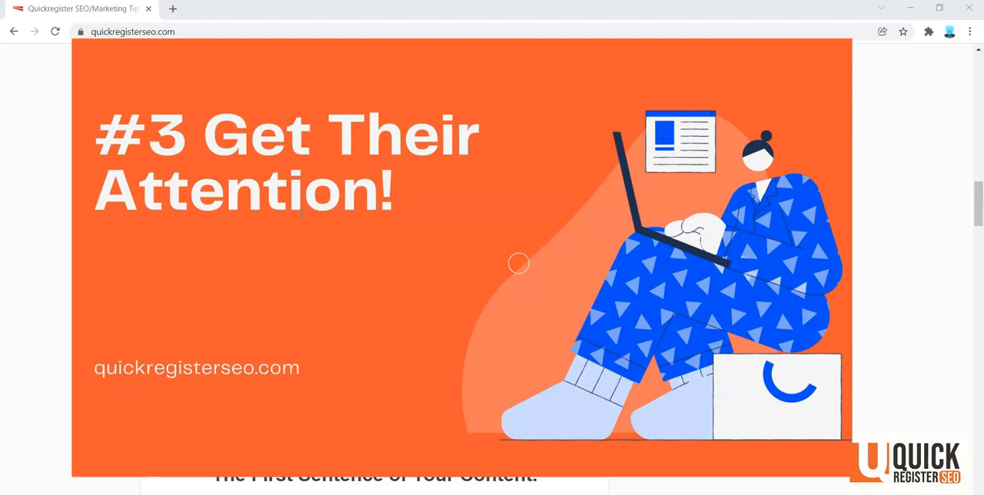
Continue down through #3's example headlines to the "Tailor Your Content As Specifically As Possible" heading.
scroll("down", 3)
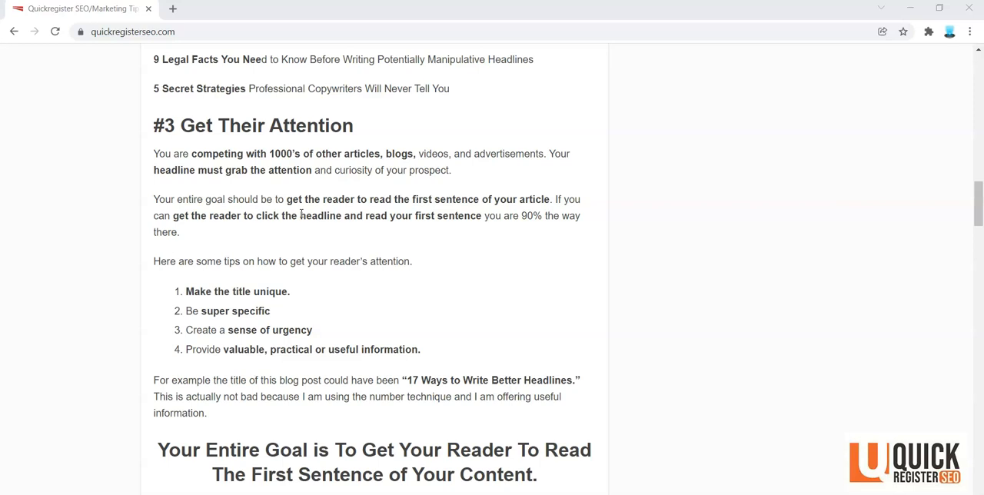
mouse_move(968, 213)
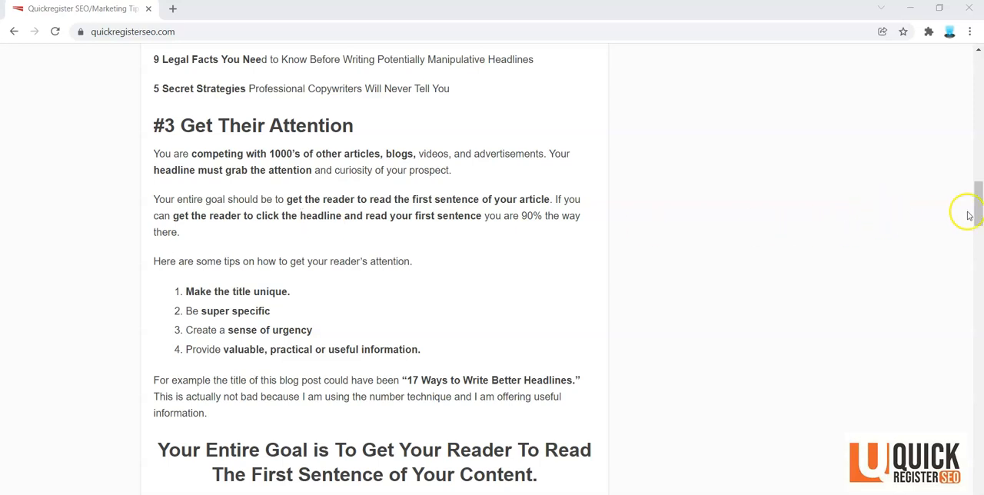
scroll("down", 3)
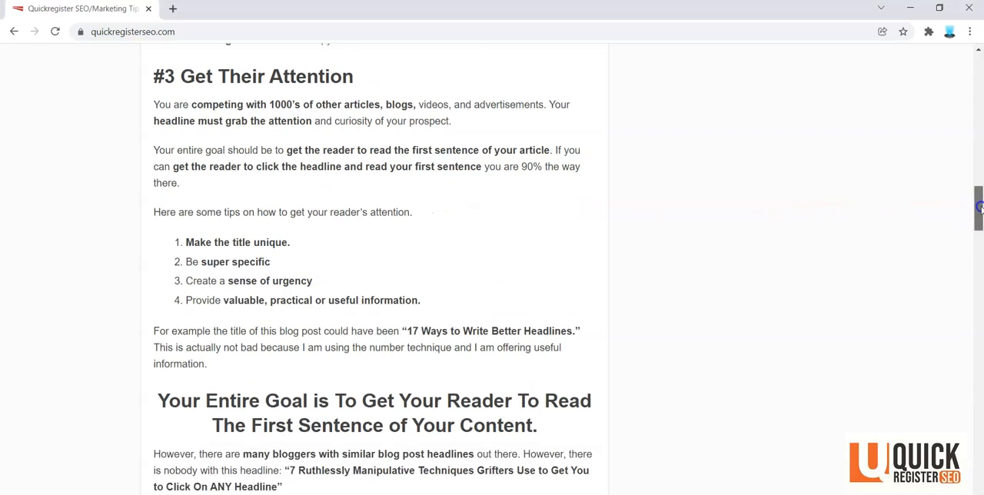
scroll("down", 3)
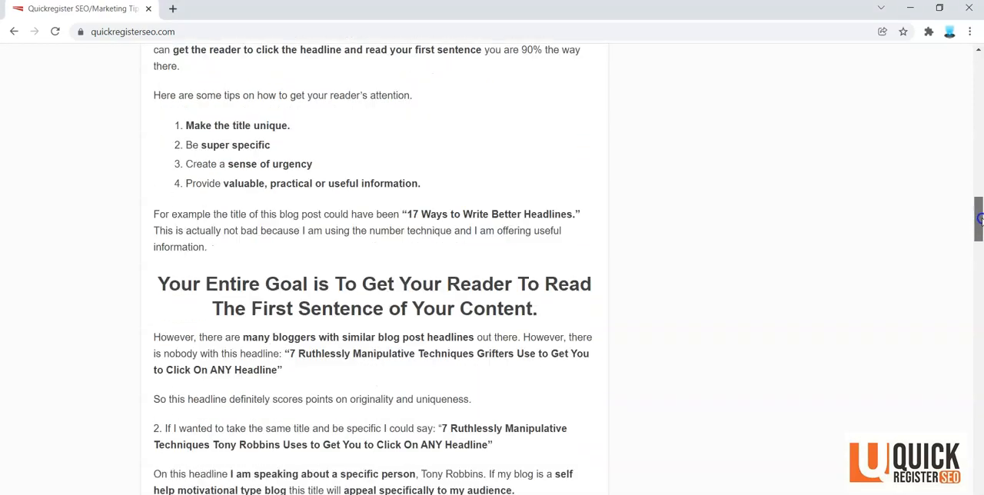
scroll("down", 3)
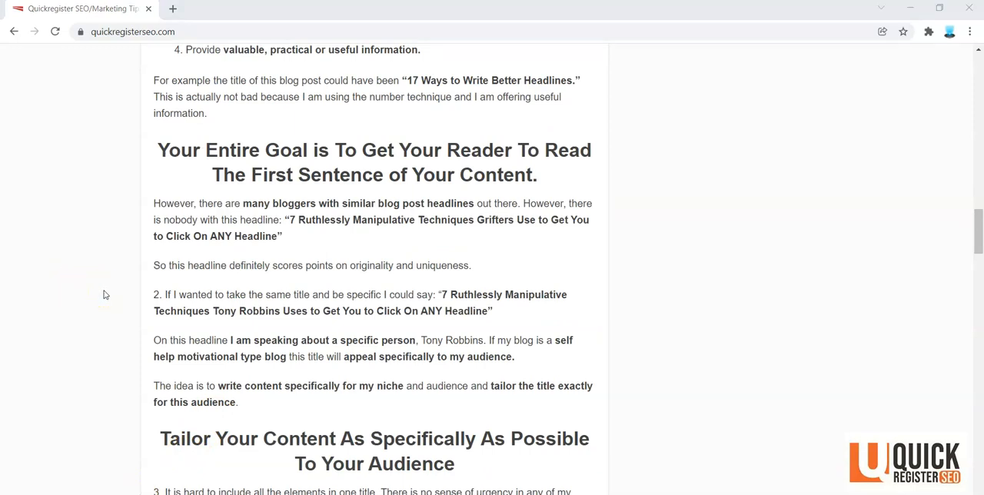
mouse_move(130, 289)
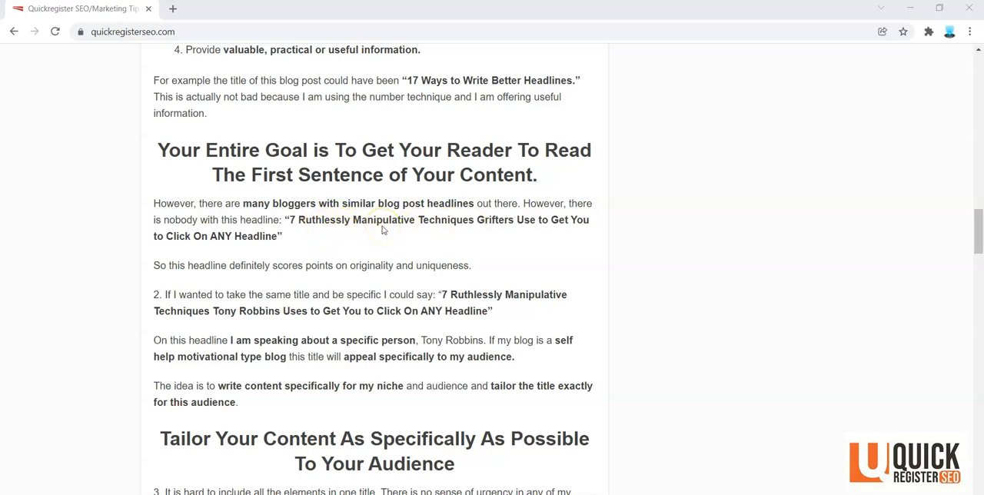
mouse_move(365, 255)
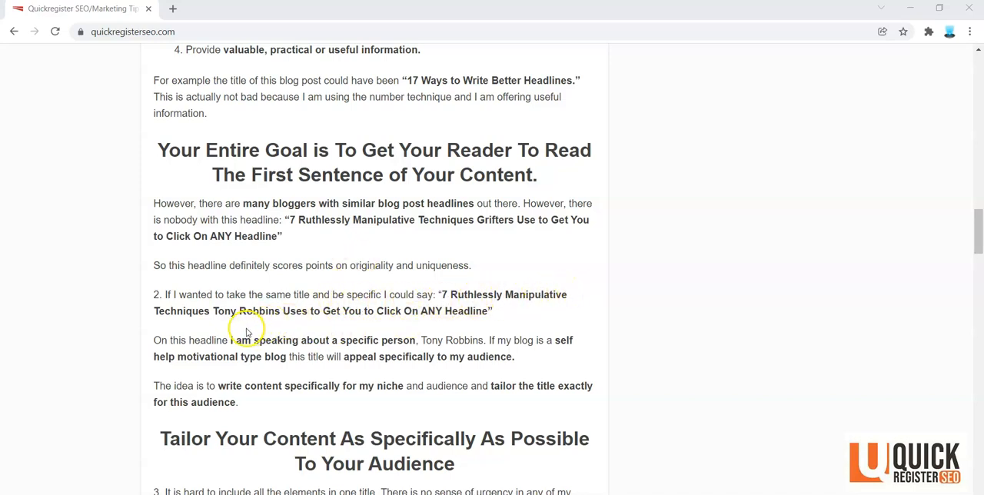
mouse_move(245, 325)
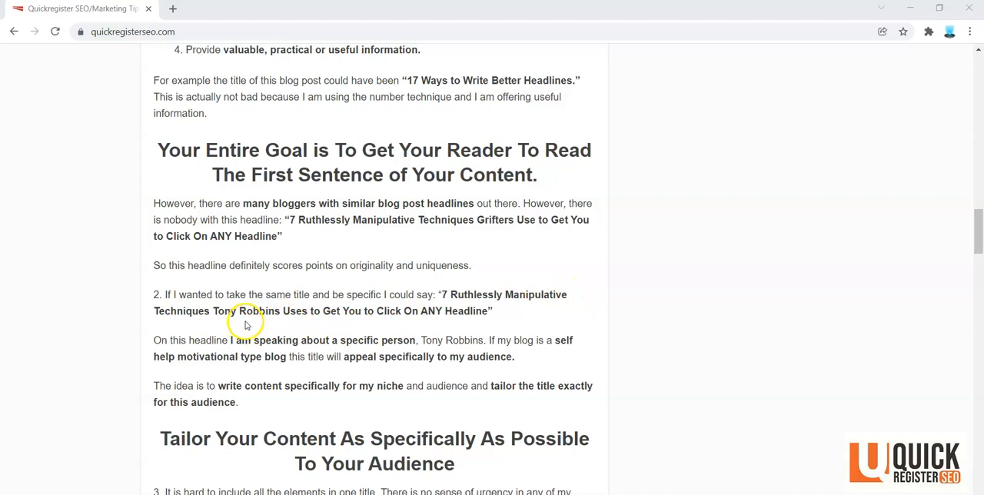
mouse_move(310, 315)
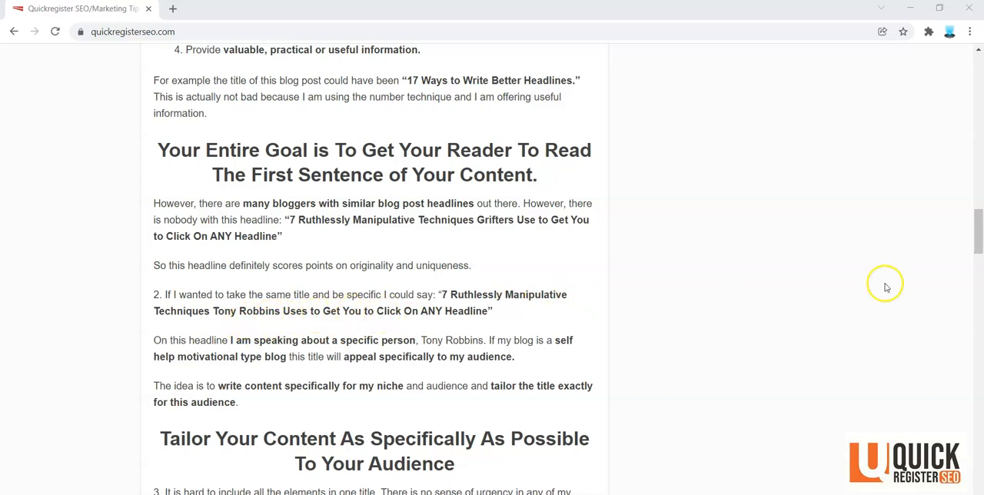
Scroll down to the urgency point with the Amazon laptop "Only 3 left in stock" screenshot and the start of point 4.
scroll("down", 3)
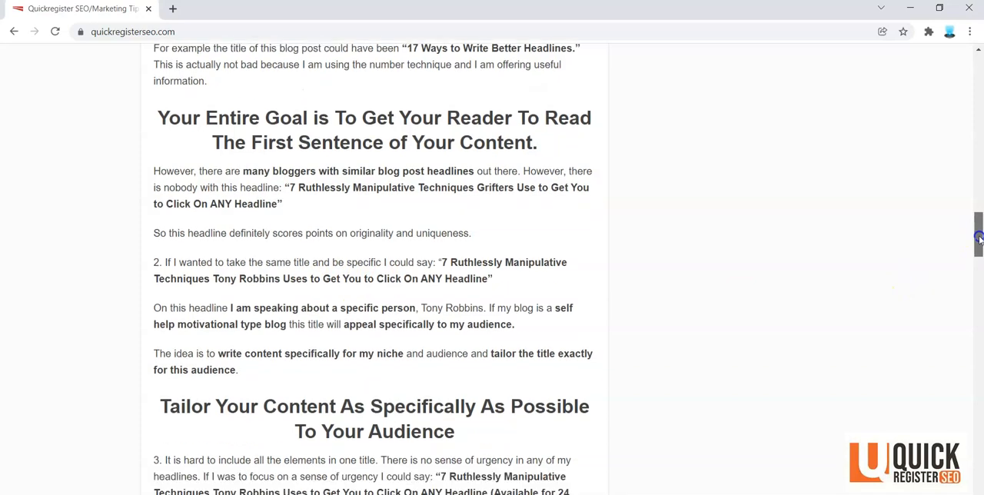
scroll("down", 3)
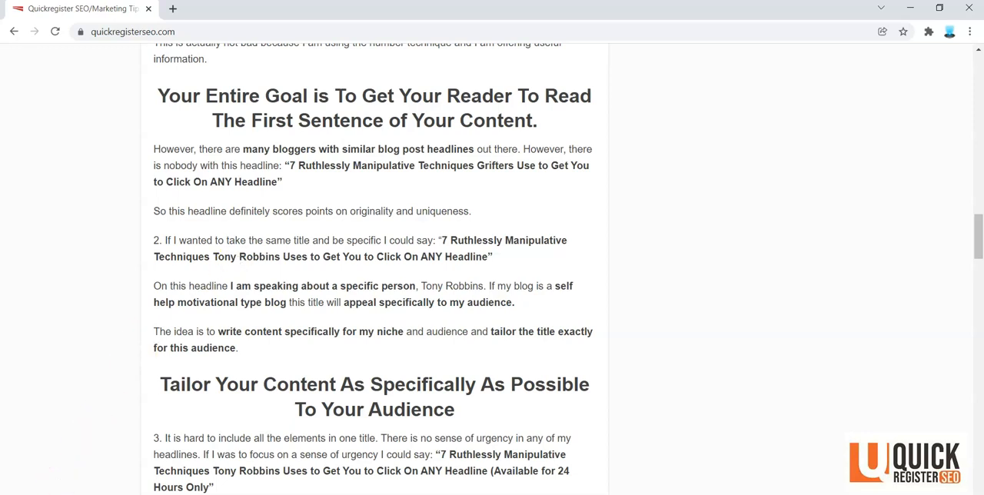
scroll("down", 3)
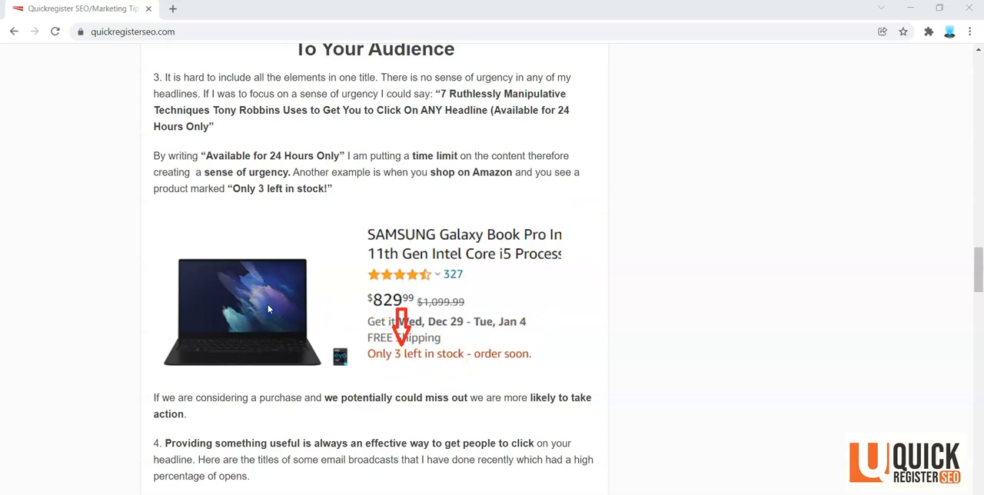
left_click(270, 302)
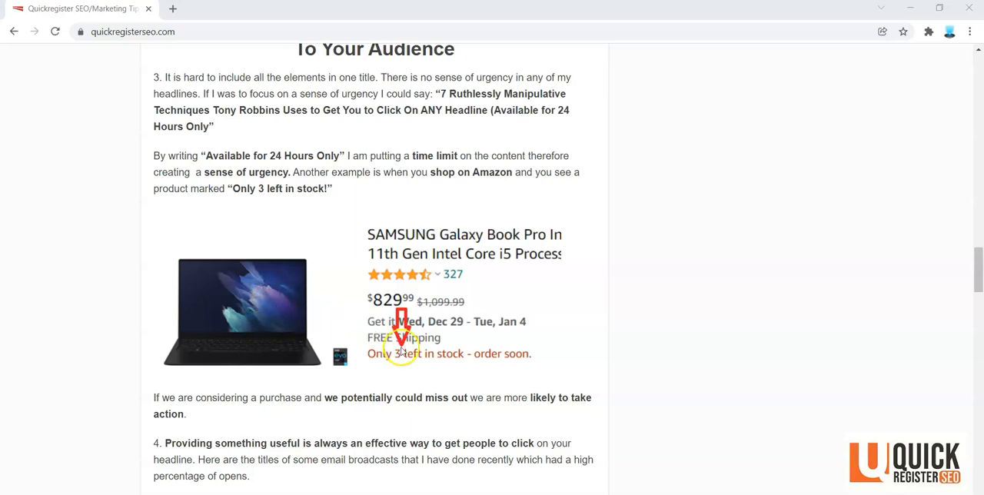
mouse_move(972, 267)
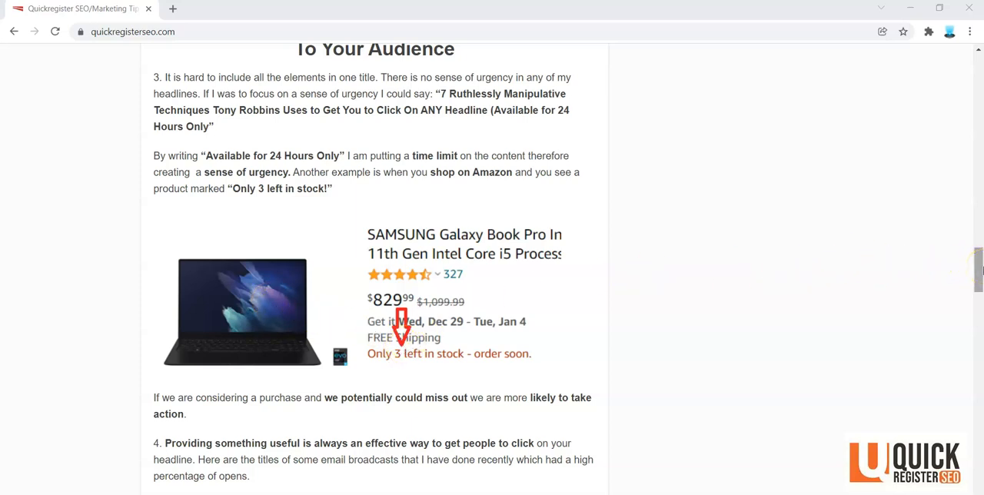
mouse_move(497, 139)
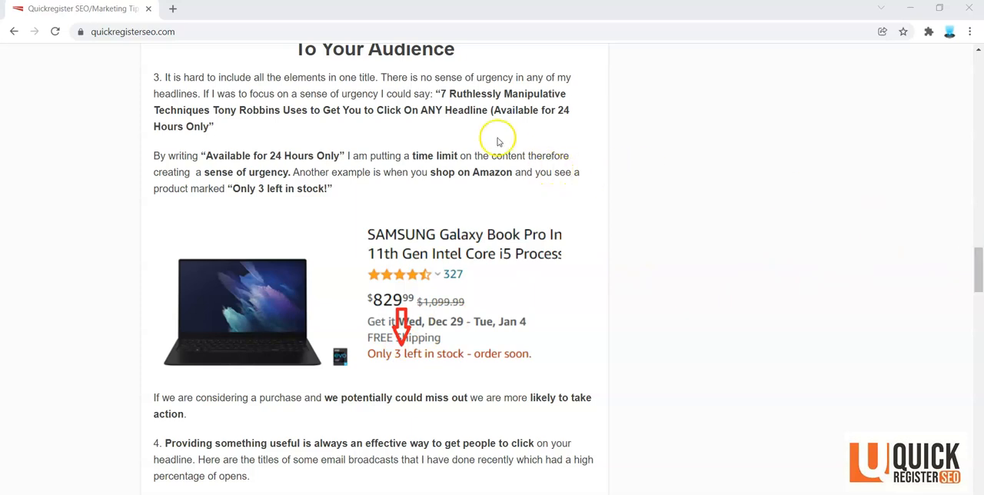
mouse_move(451, 136)
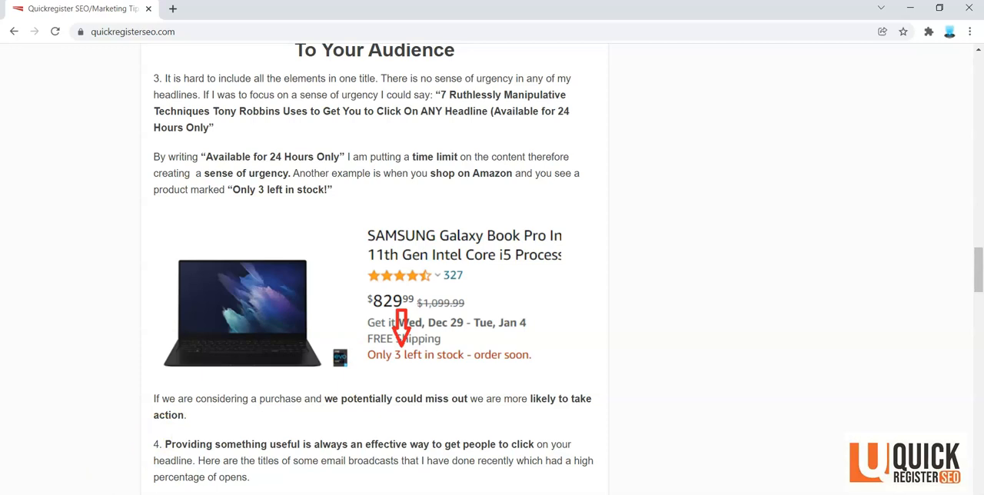
Scroll down to point 4's example email headlines, including the Osclass Submitter title and its explanation.
scroll("down", 3)
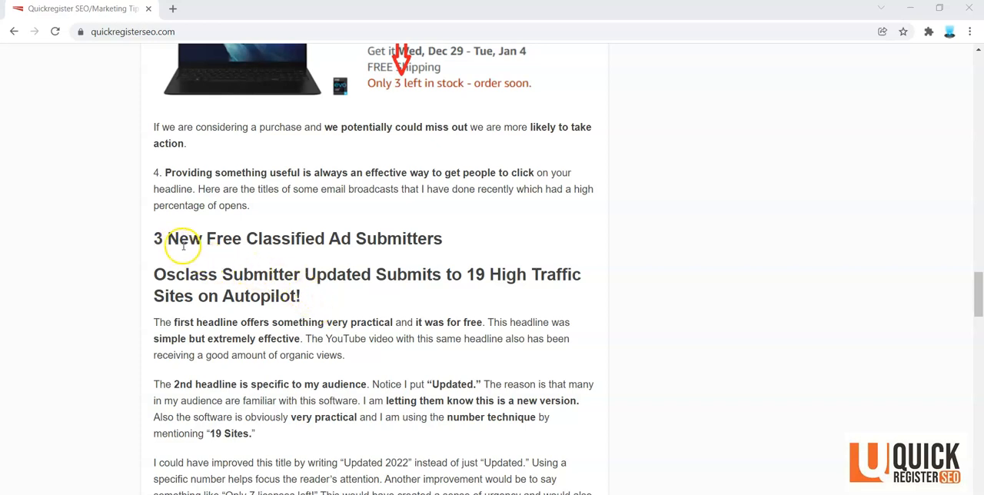
mouse_move(258, 238)
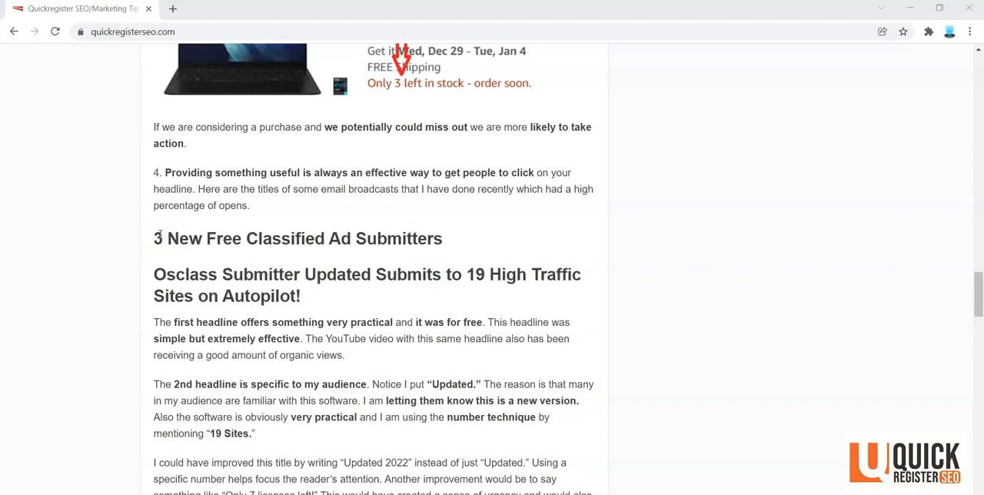
mouse_move(197, 236)
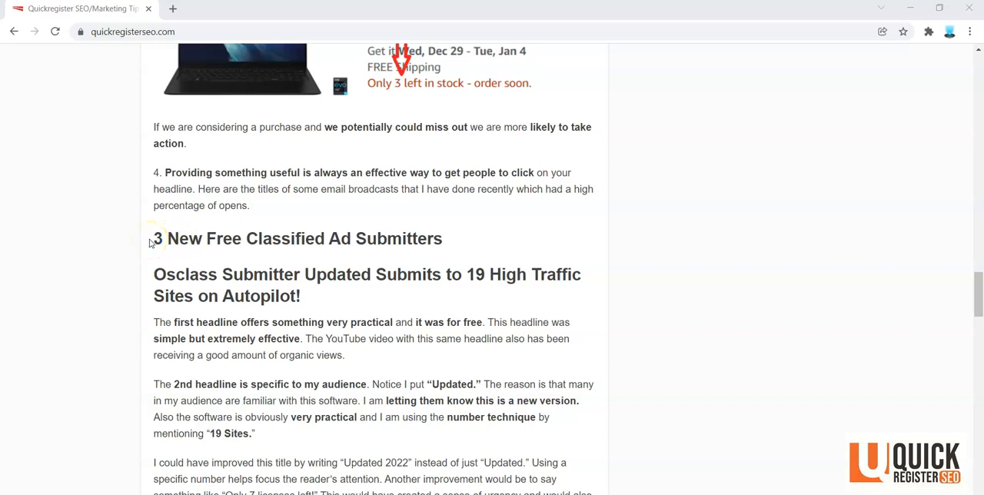
mouse_move(223, 273)
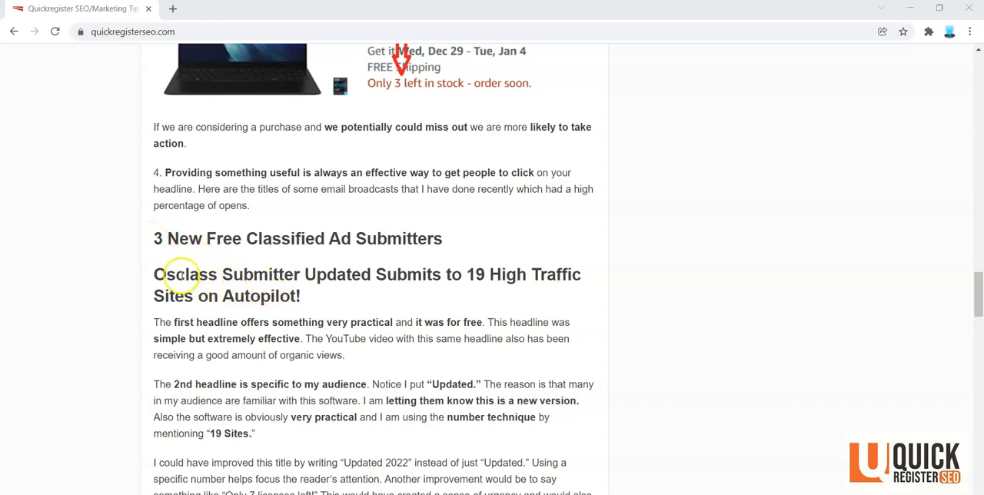
mouse_move(464, 275)
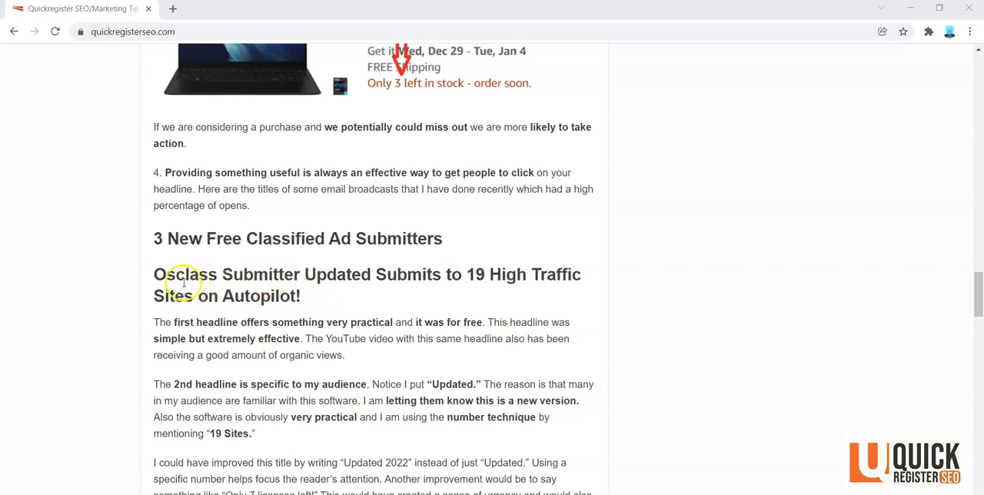
mouse_move(150, 276)
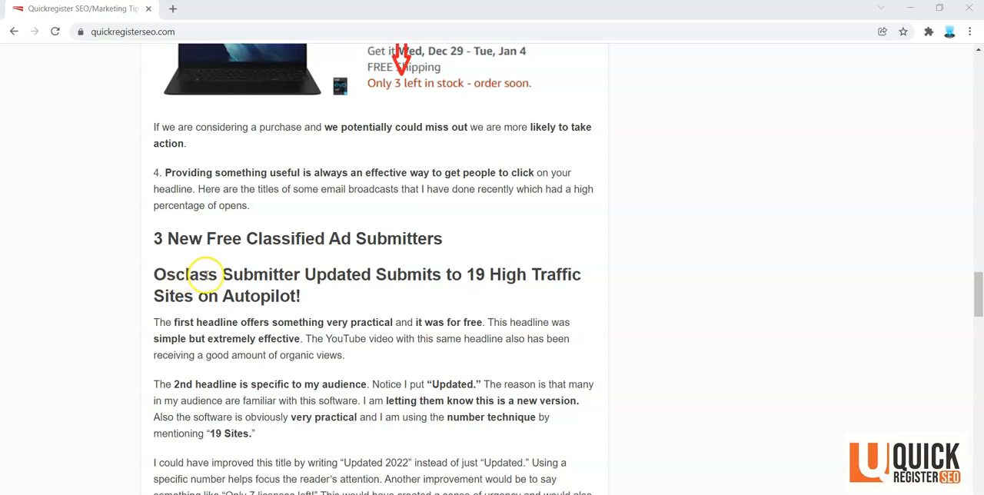
mouse_move(375, 274)
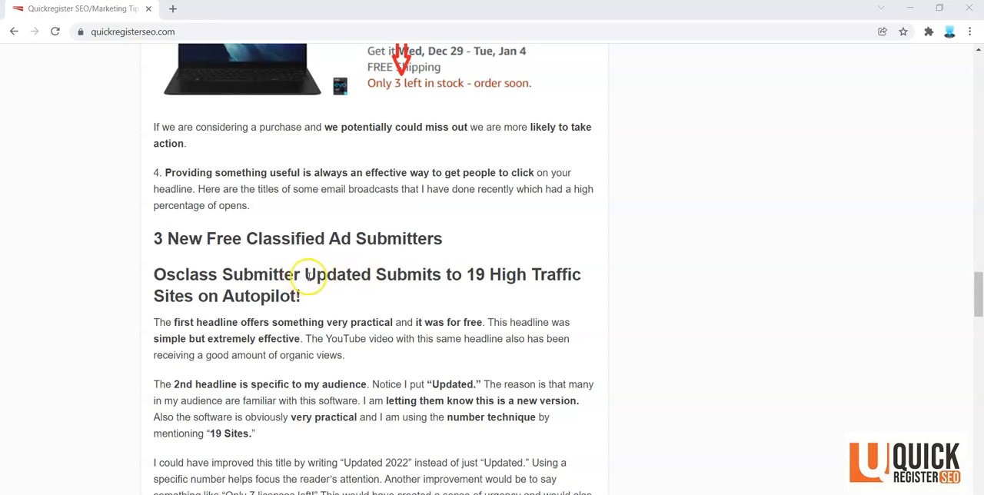
mouse_move(365, 275)
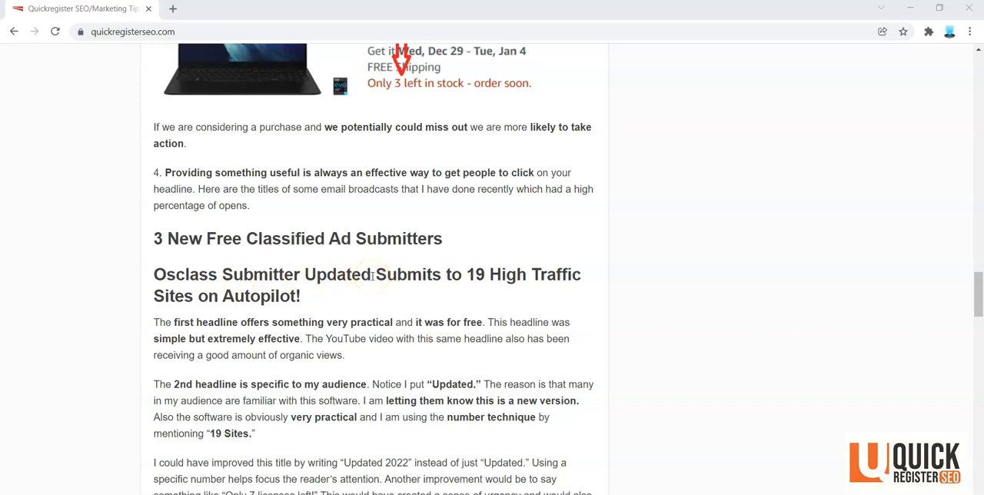
mouse_move(285, 277)
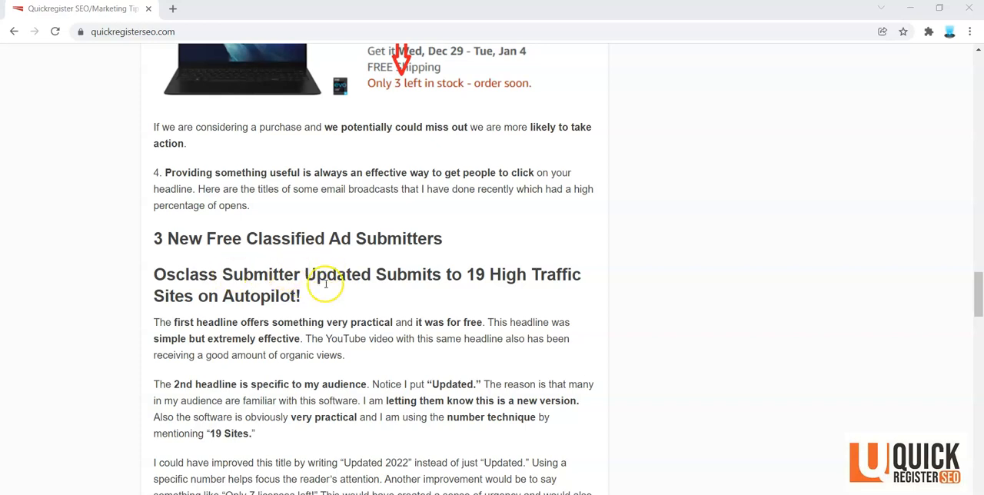
mouse_move(486, 277)
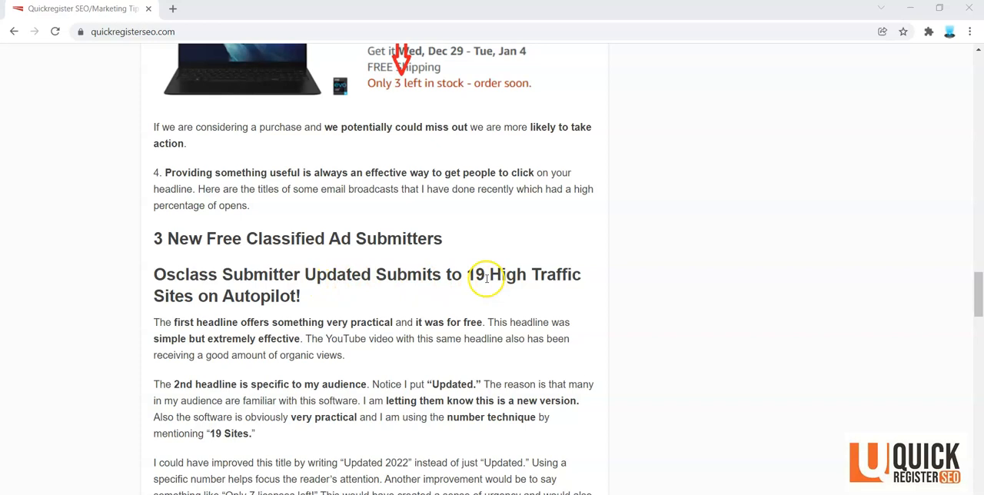
mouse_move(511, 274)
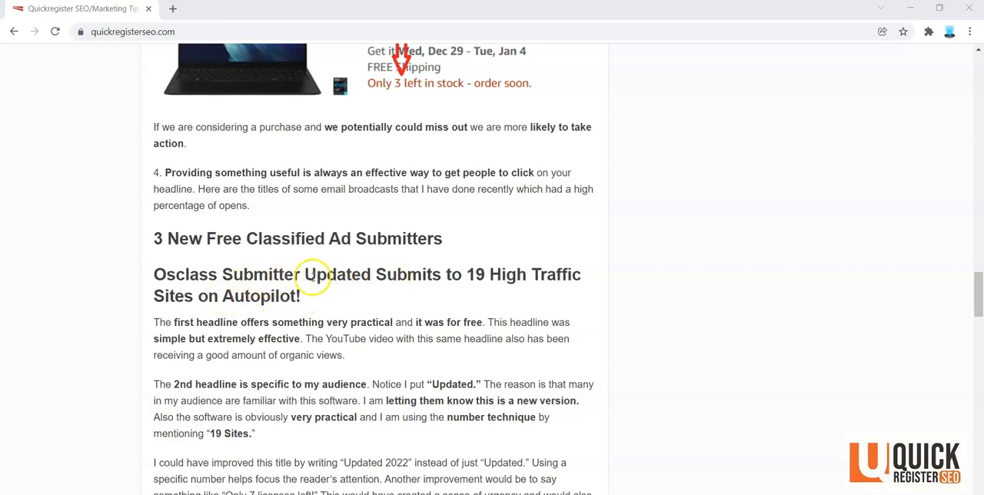
mouse_move(265, 274)
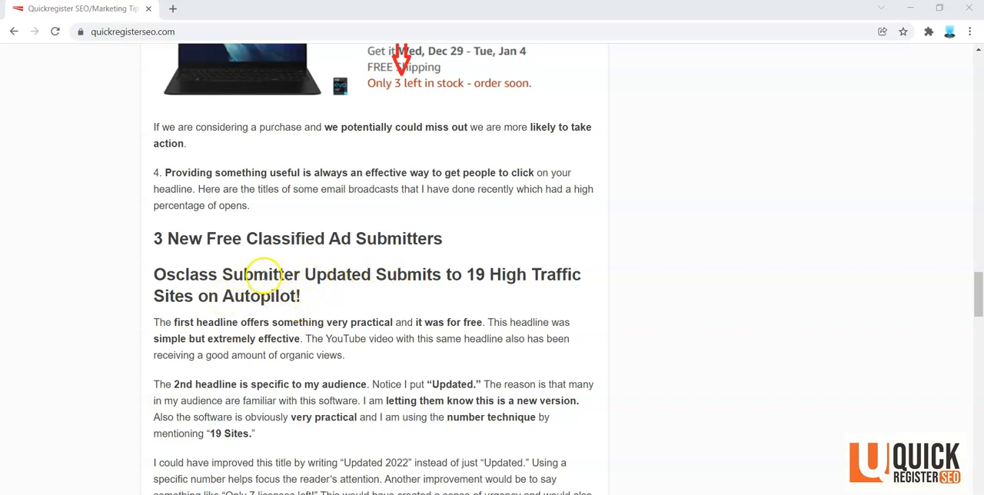
mouse_move(336, 274)
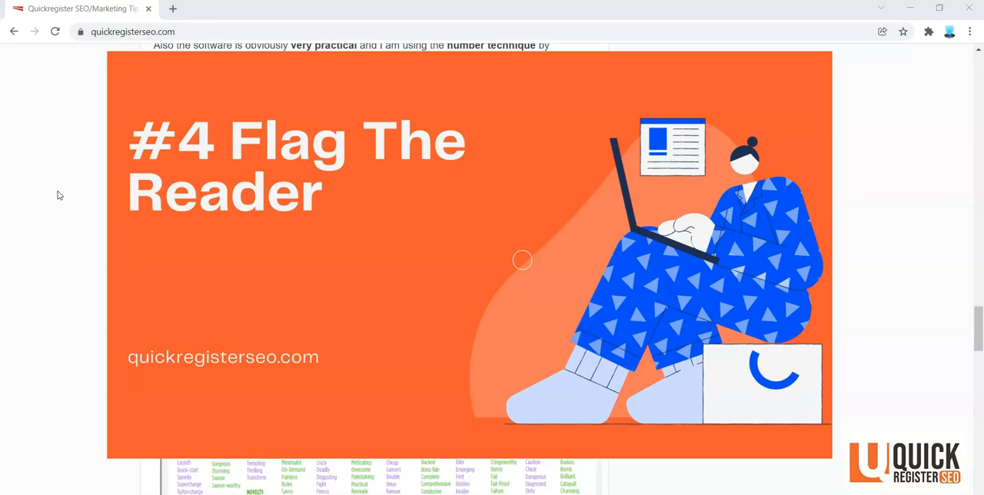
Scroll down to "#4 Flag The Reader" and the start of "#5 Get Emotional!" with its power words list.
scroll("down", 3)
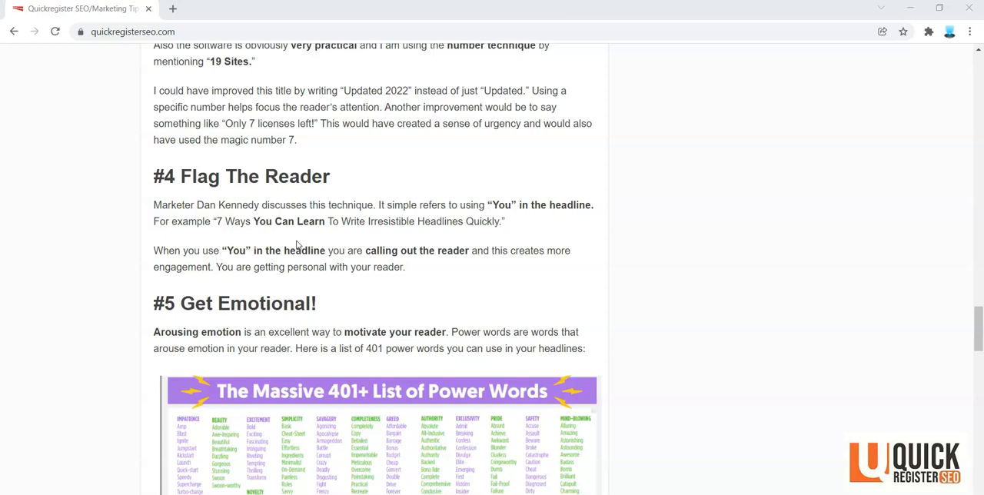
mouse_move(298, 245)
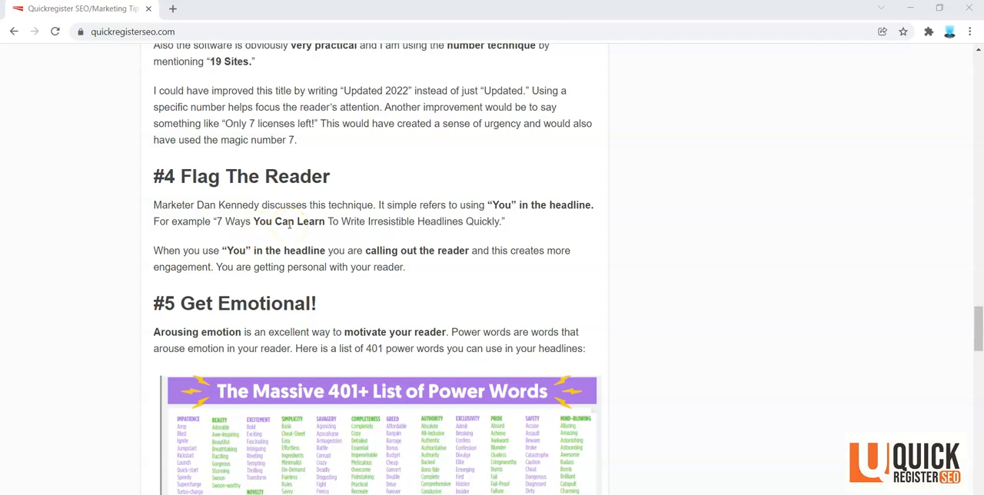
Scroll down past the 401+ power words chart to the power-word example headlines and the start of #6.
scroll("down", 3)
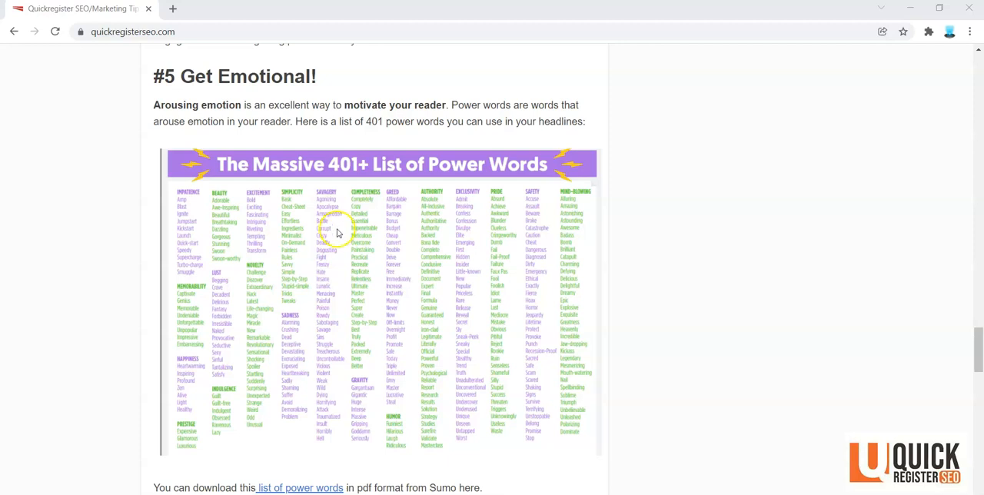
mouse_move(197, 387)
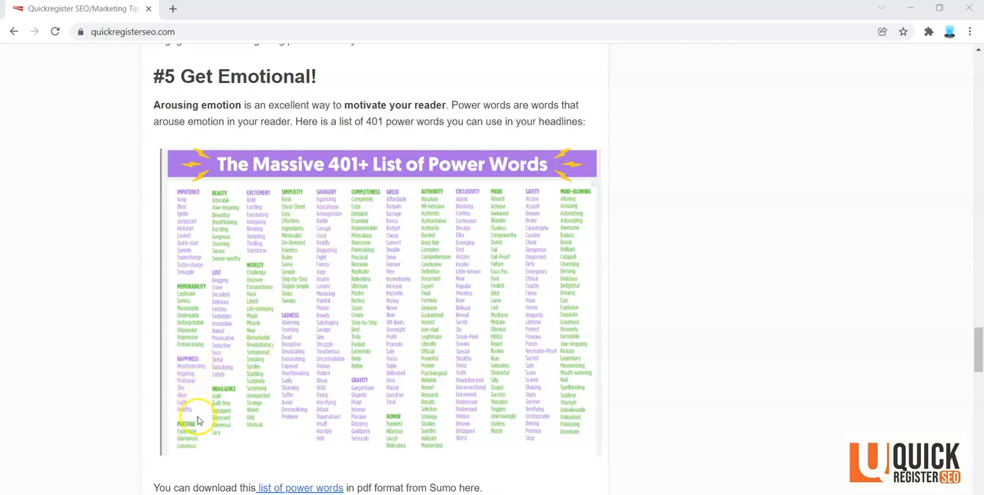
mouse_move(302, 329)
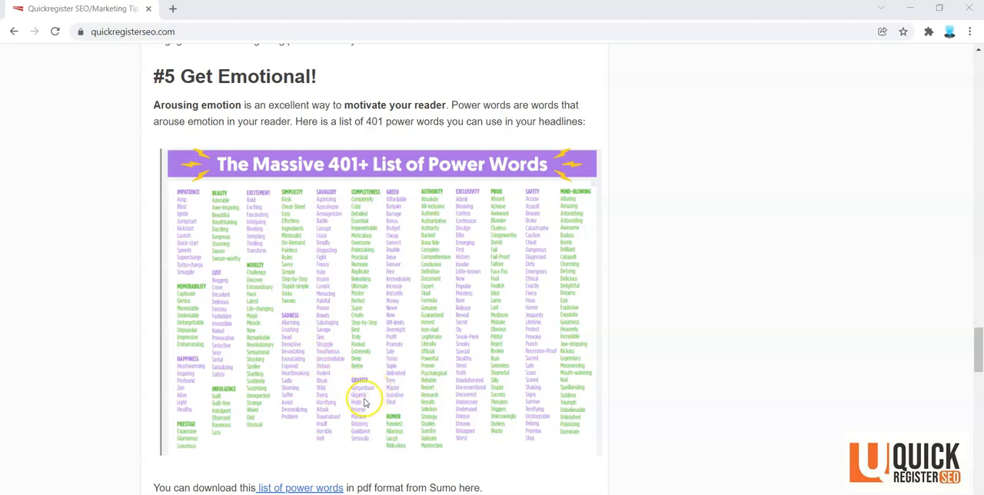
mouse_move(469, 288)
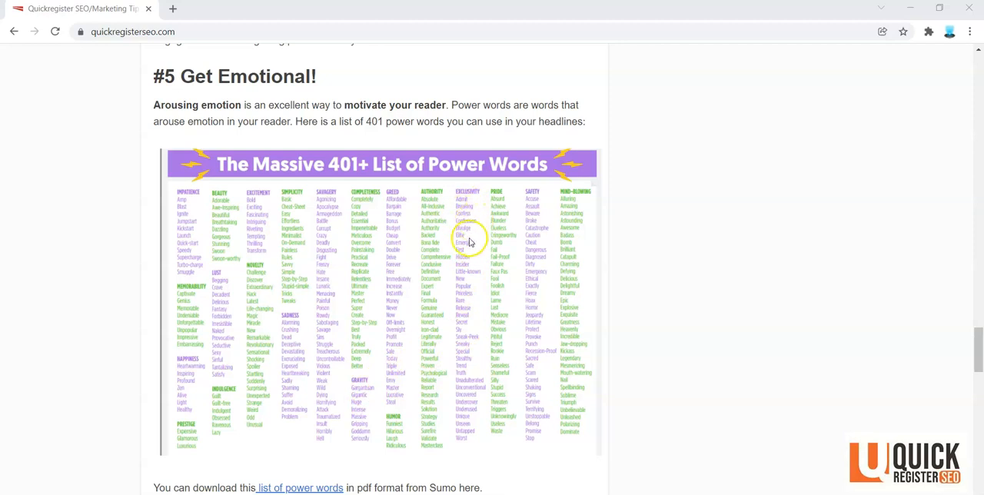
scroll("down", 3)
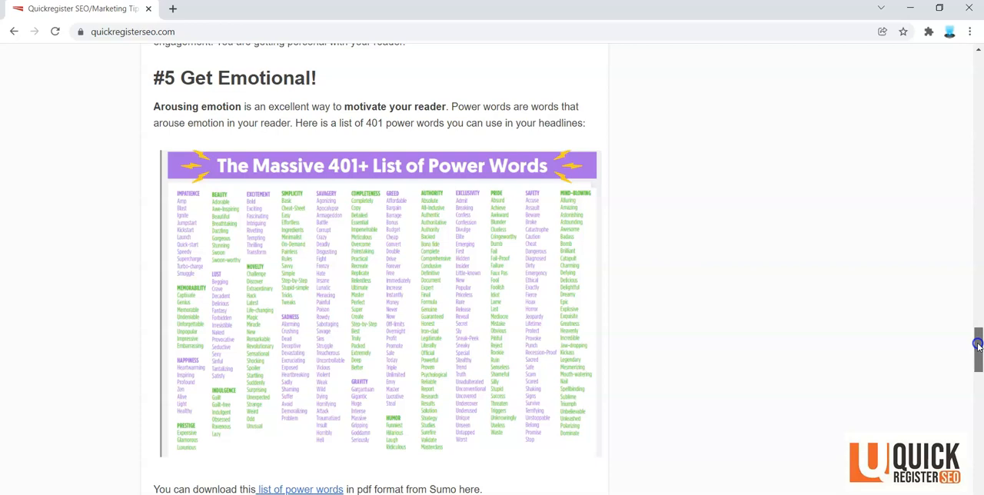
scroll("down", 3)
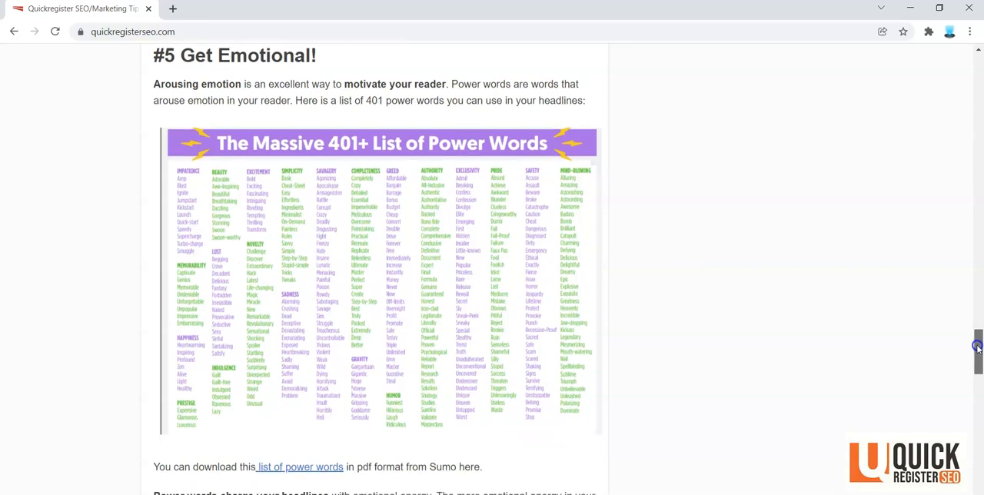
scroll("down", 3)
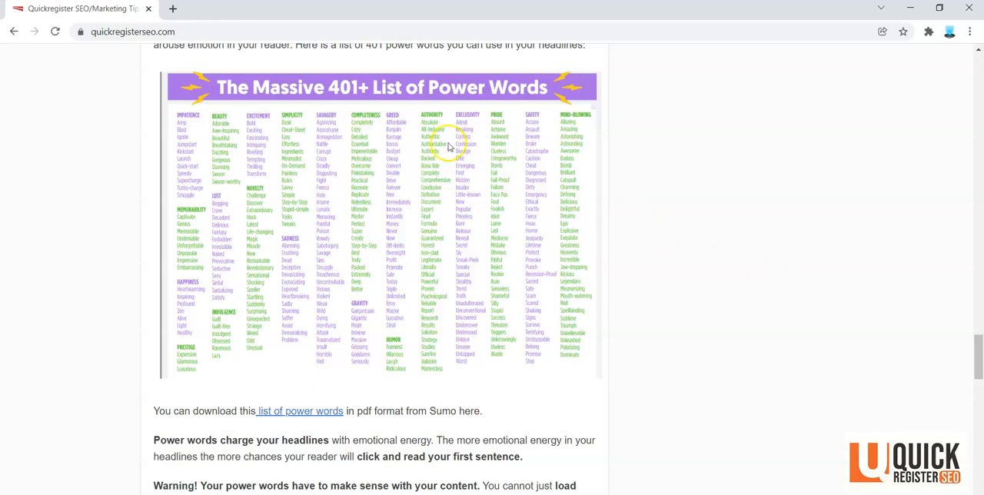
mouse_move(449, 146)
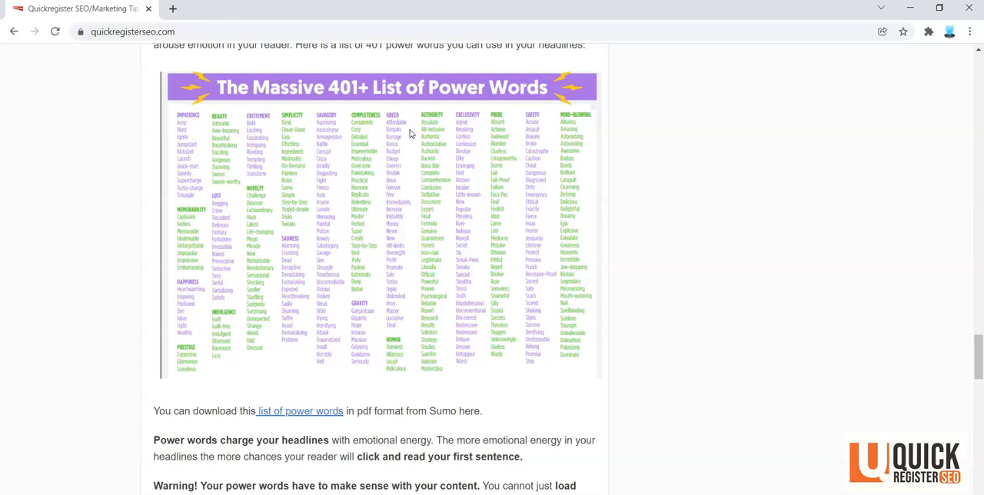
mouse_move(867, 179)
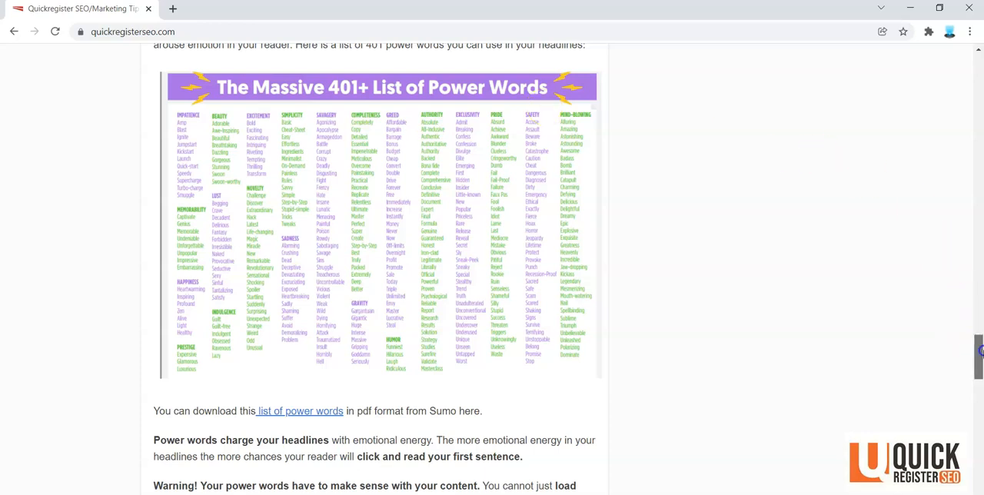
scroll("down", 3)
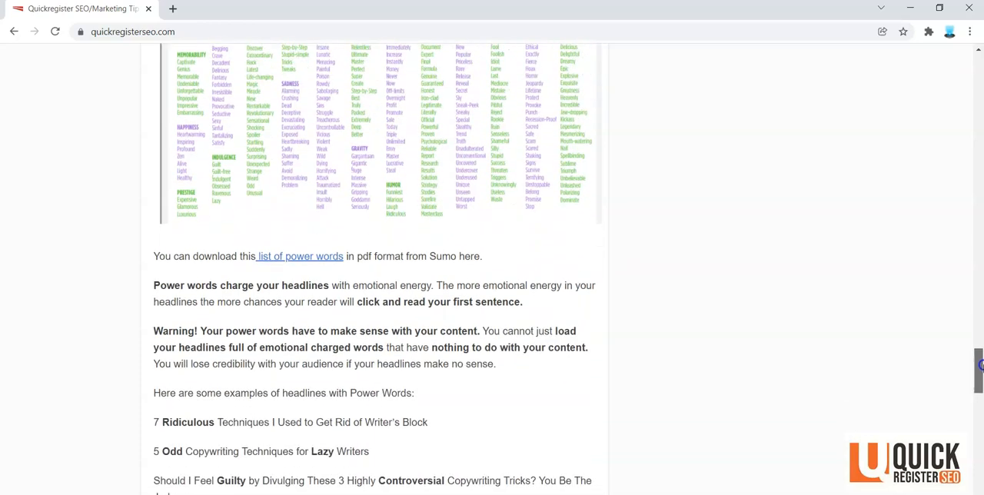
mouse_move(614, 412)
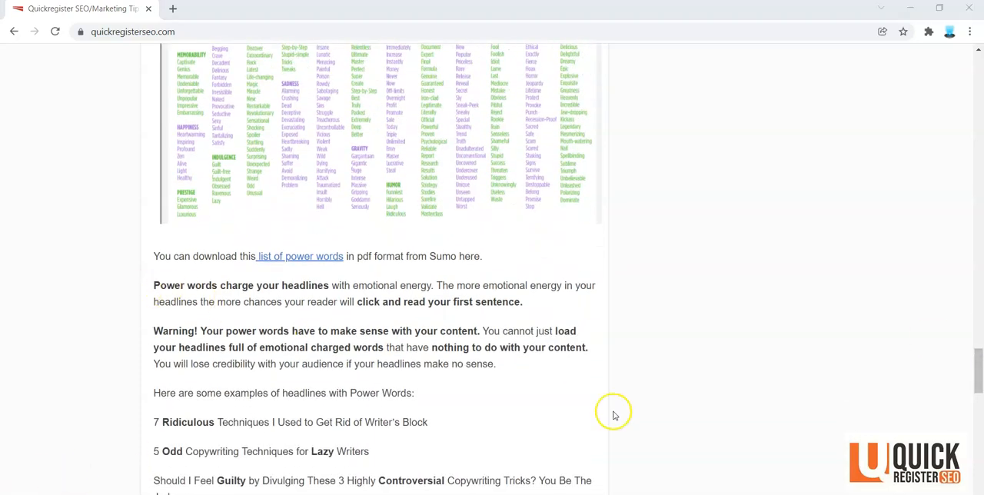
scroll("down", 3)
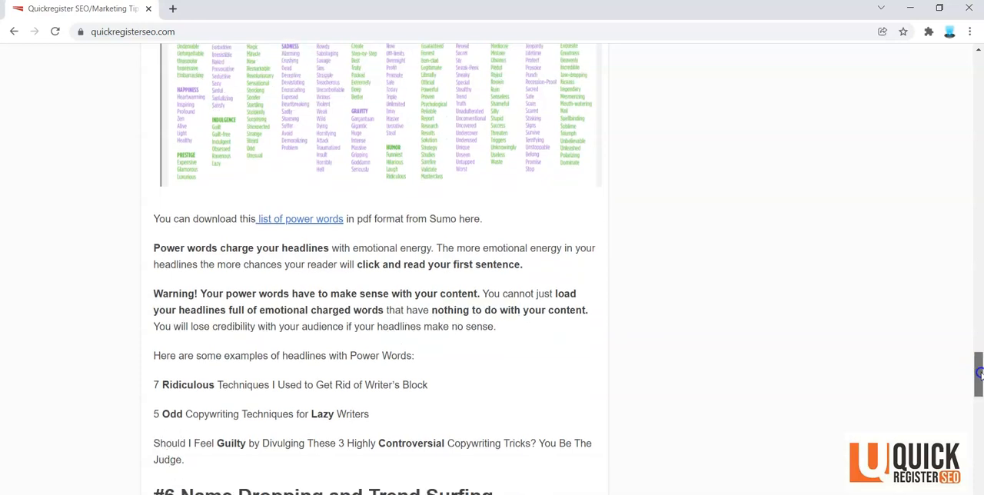
Scroll to the "#6 Name Dropping and Trend Surfing" banner image with its example headlines beginning below.
scroll("down", 3)
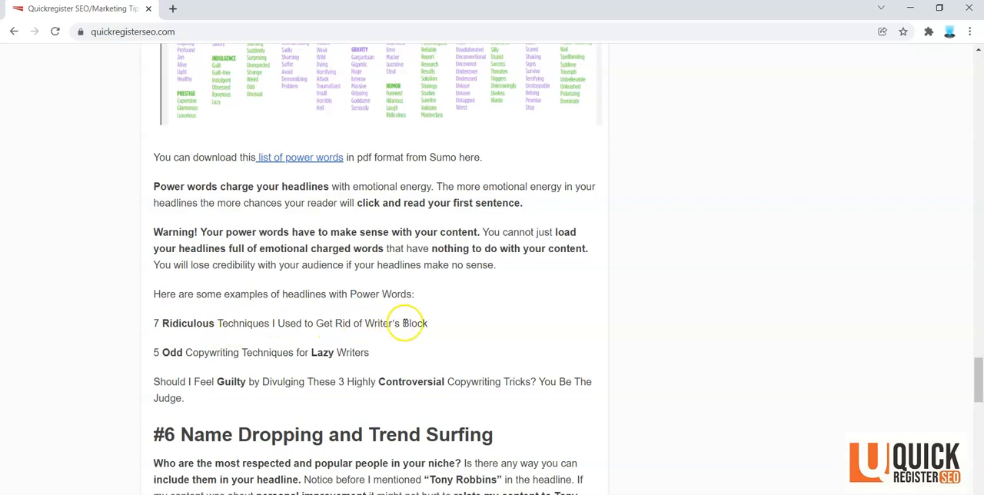
mouse_move(200, 354)
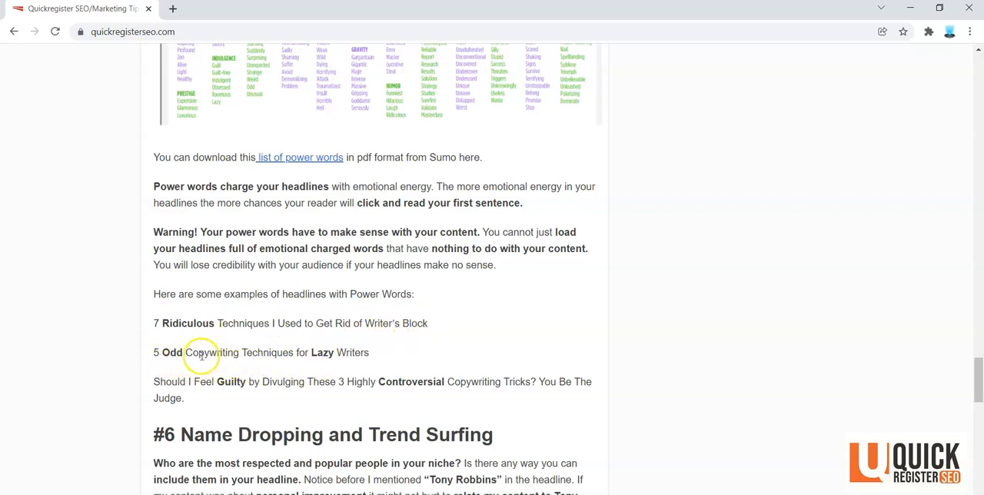
mouse_move(375, 371)
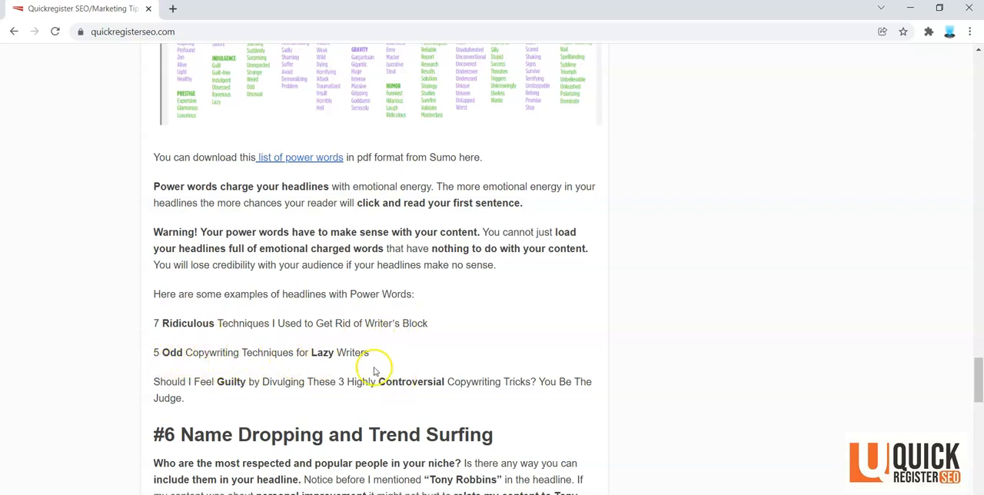
mouse_move(236, 392)
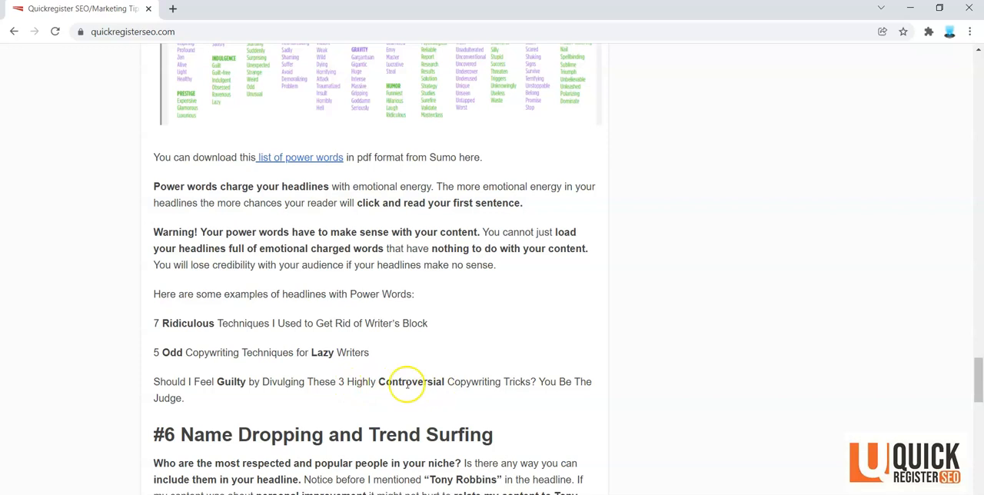
mouse_move(737, 302)
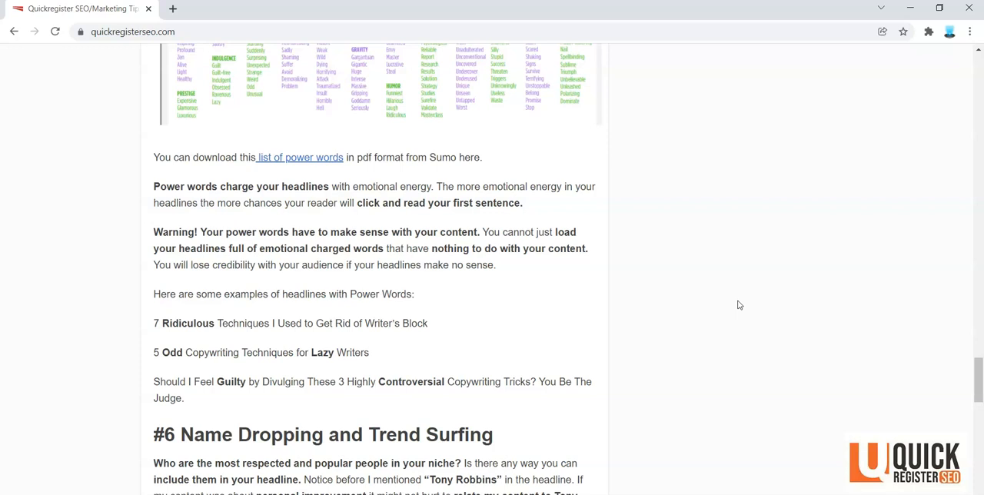
scroll("down", 3)
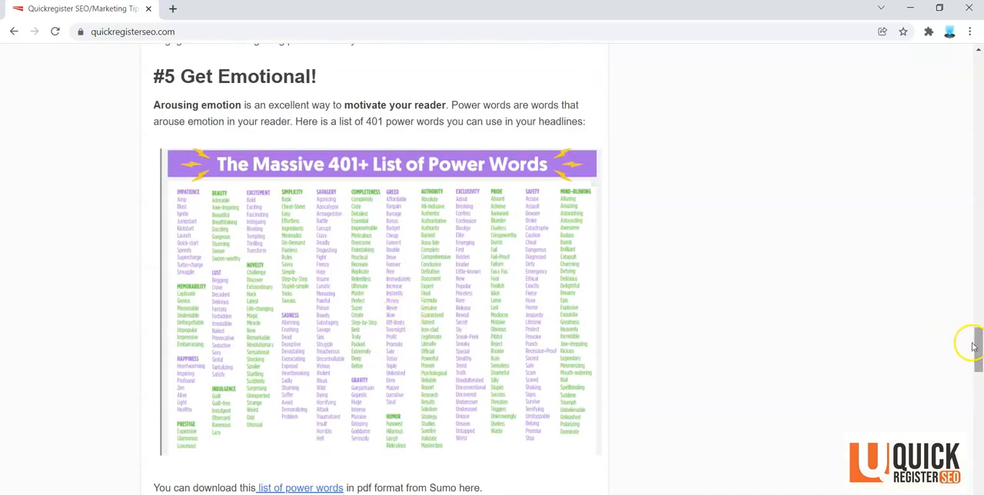
scroll("down", 3)
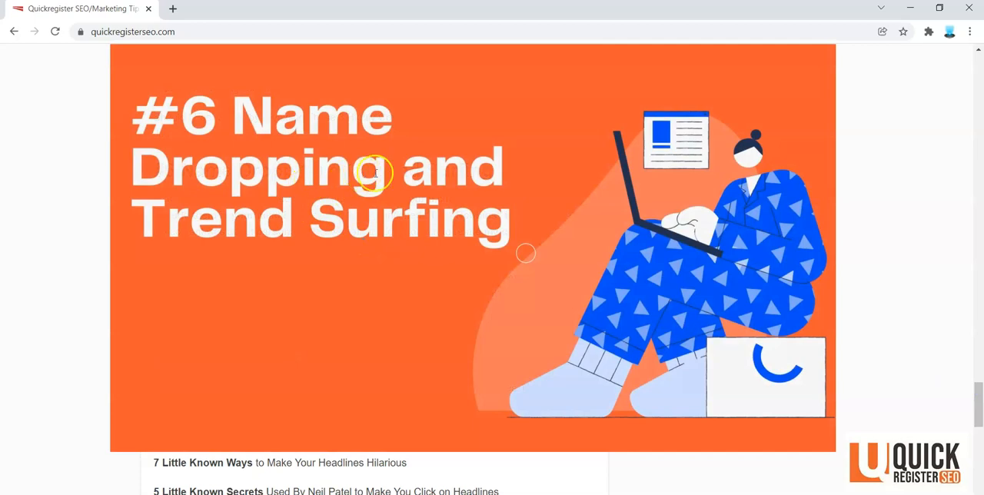
mouse_move(427, 269)
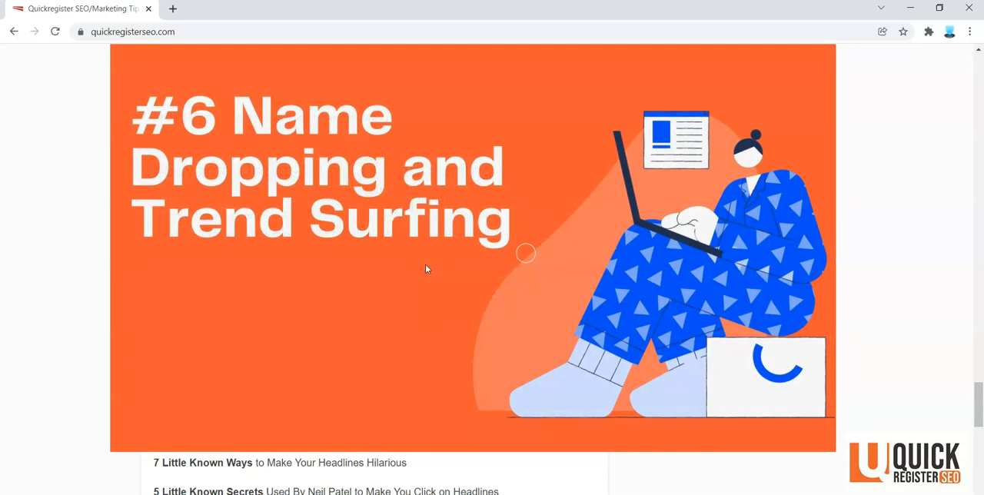
Scroll through #6's name-dropping explanation to "#7 Using Formulas" with its Little Known Ways and Get Rid Of examples.
scroll("down", 3)
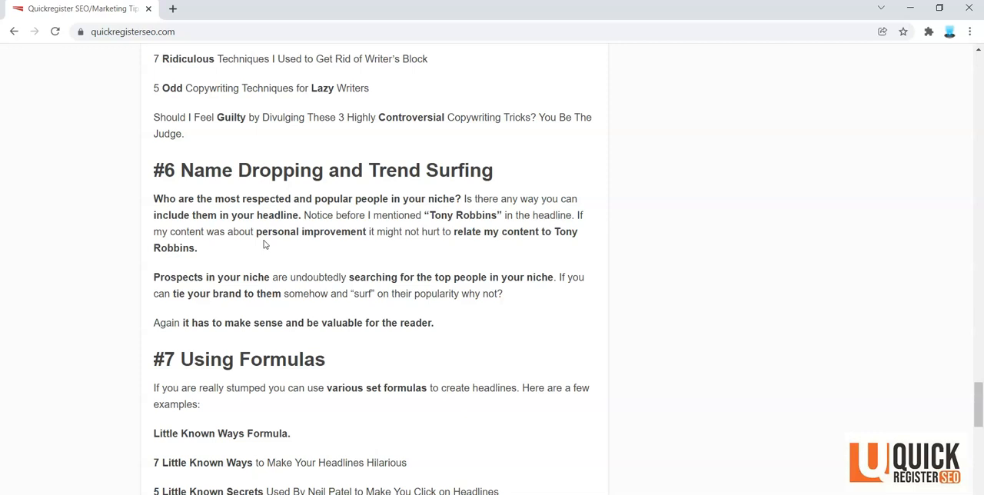
mouse_move(264, 245)
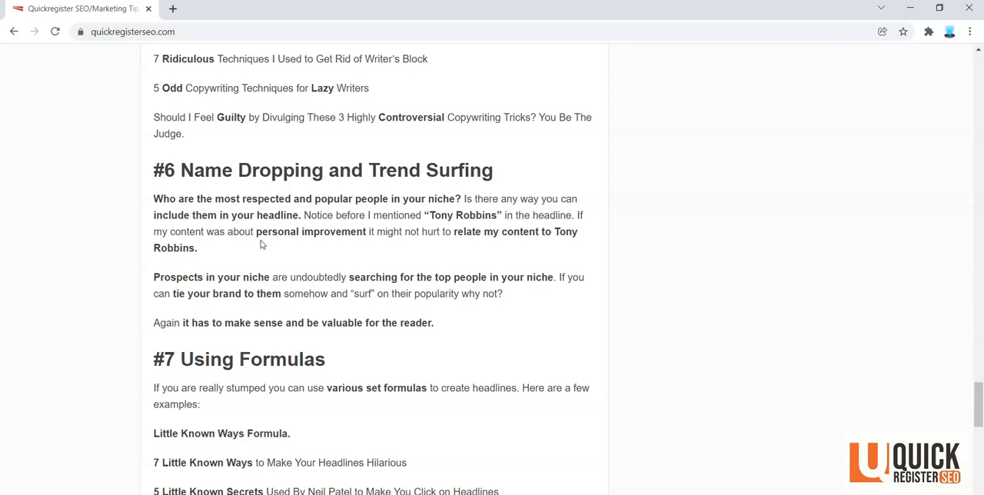
mouse_move(913, 403)
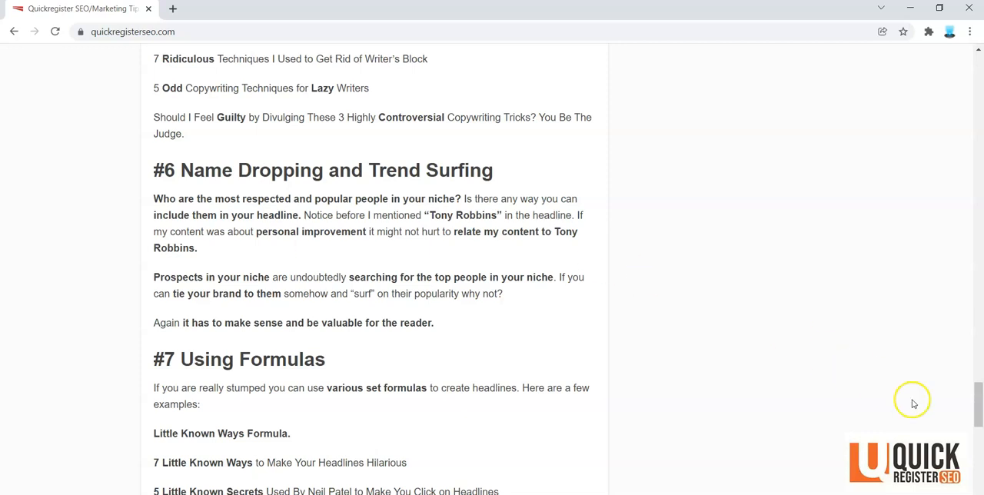
scroll("down", 3)
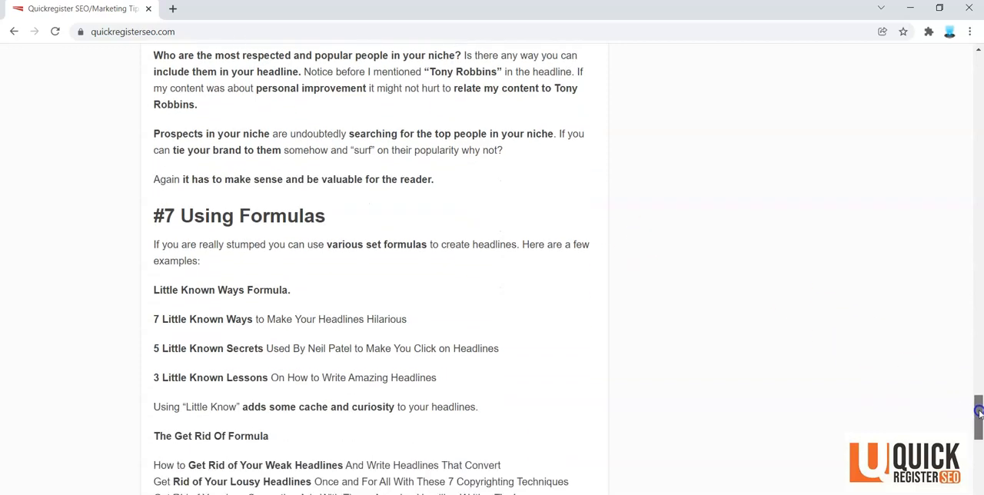
Scroll down to the #7 Using Formulas examples, Little Known Ways and The Get Rid Of formulas.
scroll("down", 3)
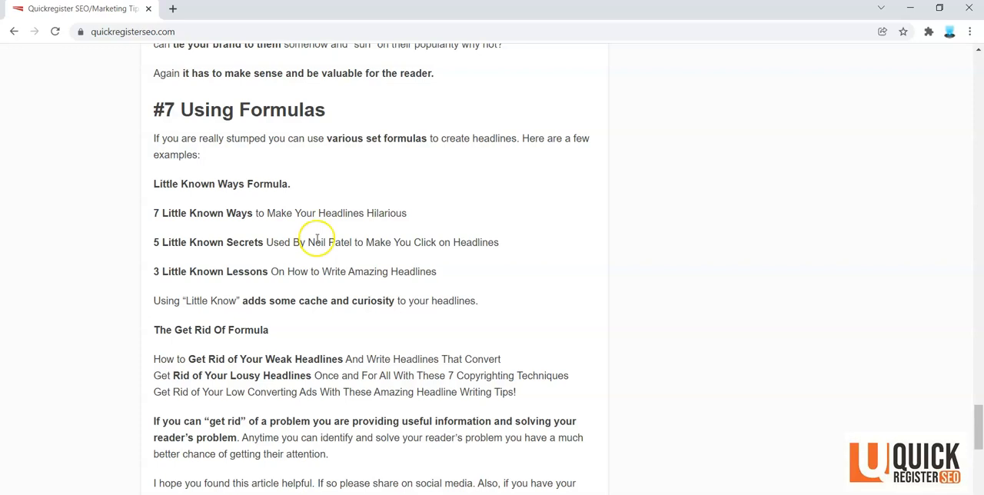
mouse_move(238, 213)
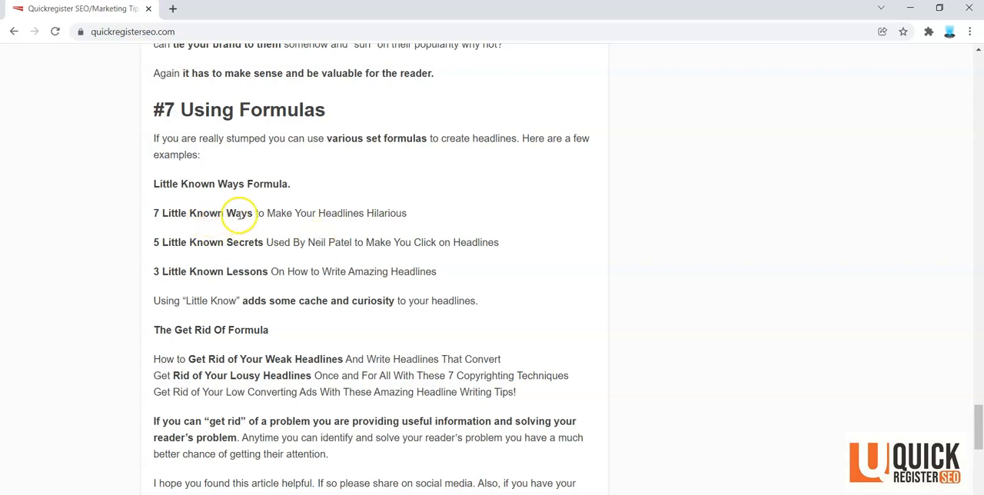
mouse_move(386, 213)
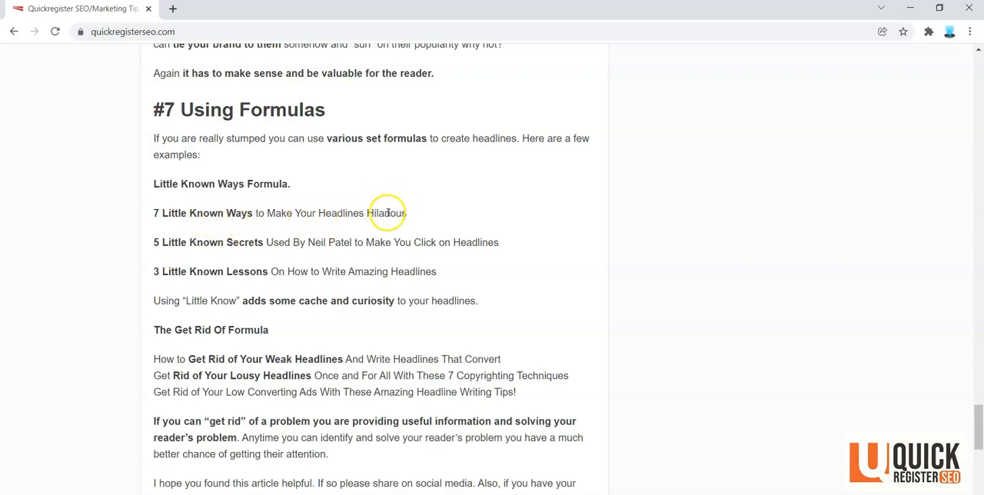
mouse_move(259, 252)
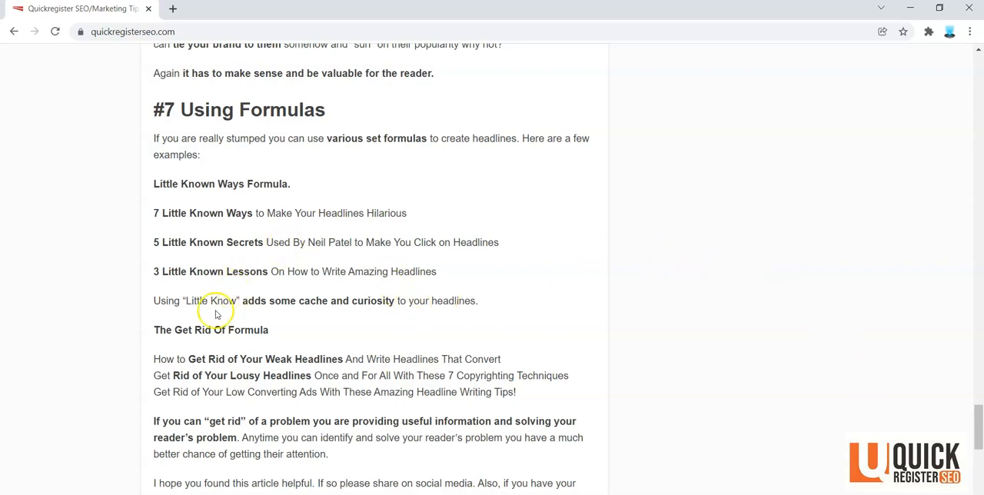
scroll("down", 3)
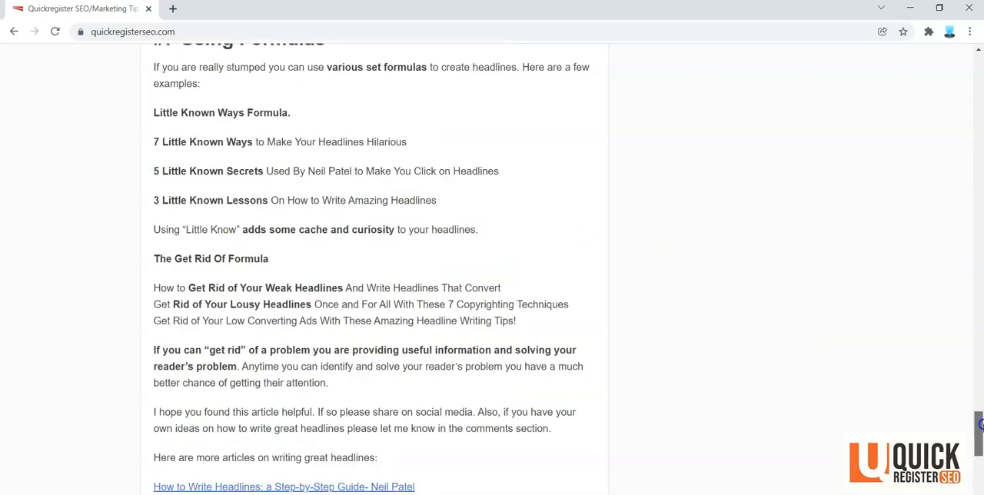
Scroll to the closing paragraph and the related headline-writing article links.
scroll("down", 3)
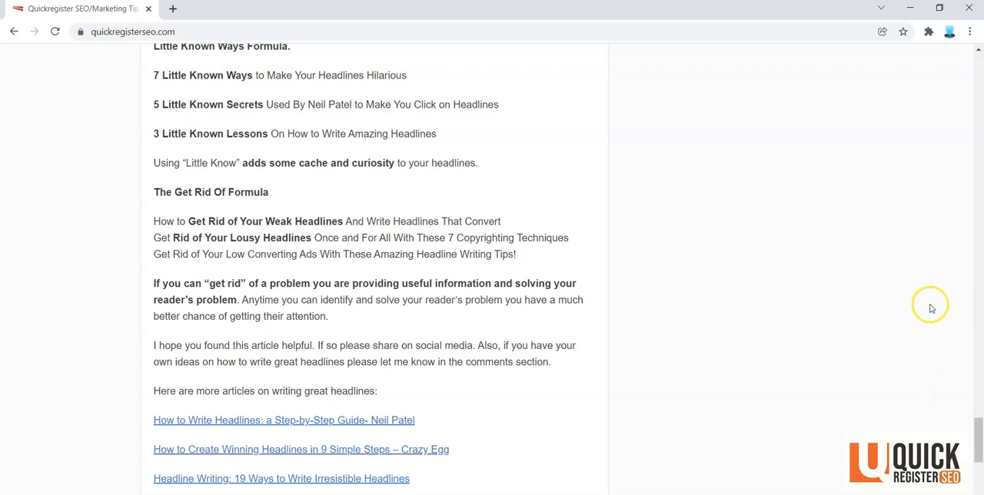
mouse_move(476, 232)
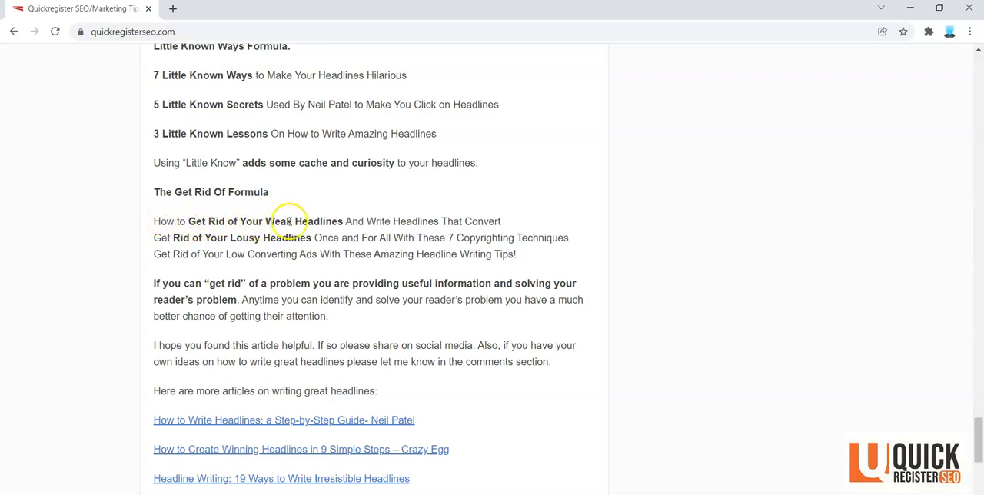
mouse_move(471, 222)
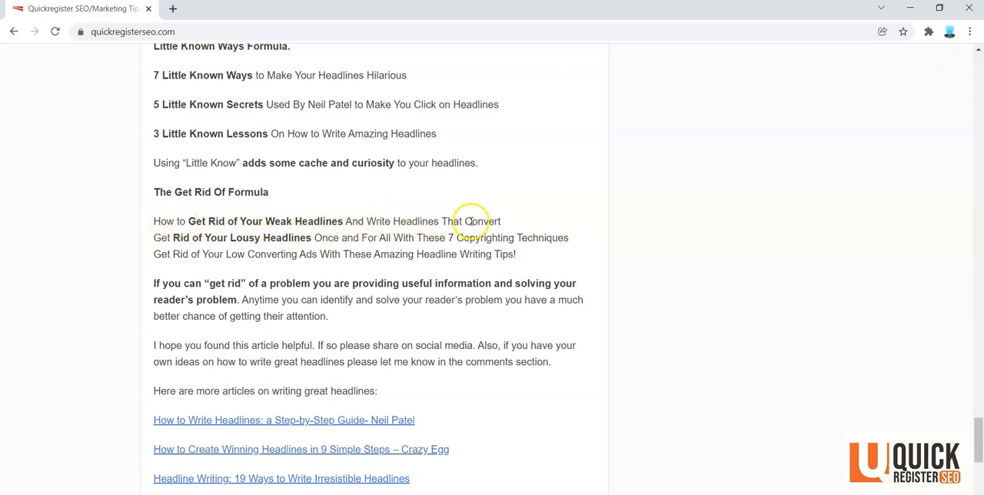
mouse_move(179, 237)
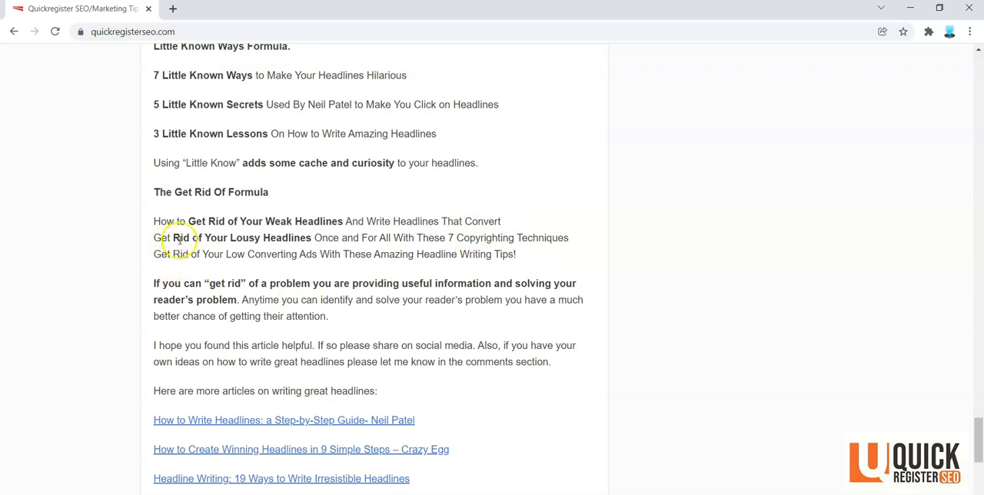
mouse_move(428, 244)
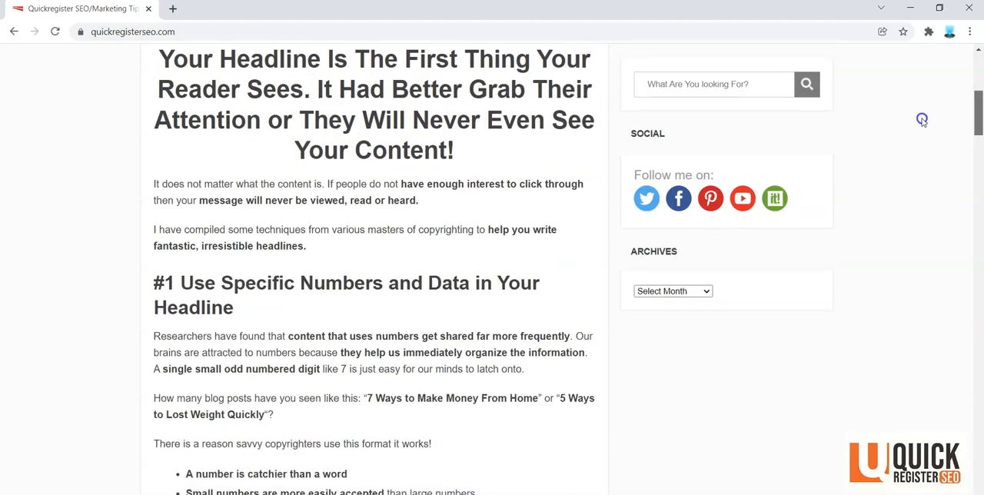
mouse_move(322, 283)
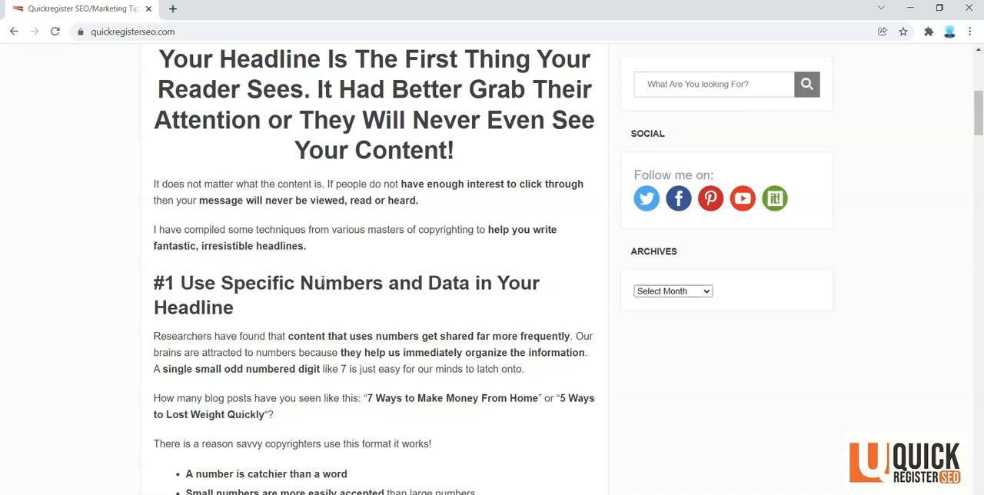
mouse_move(118, 296)
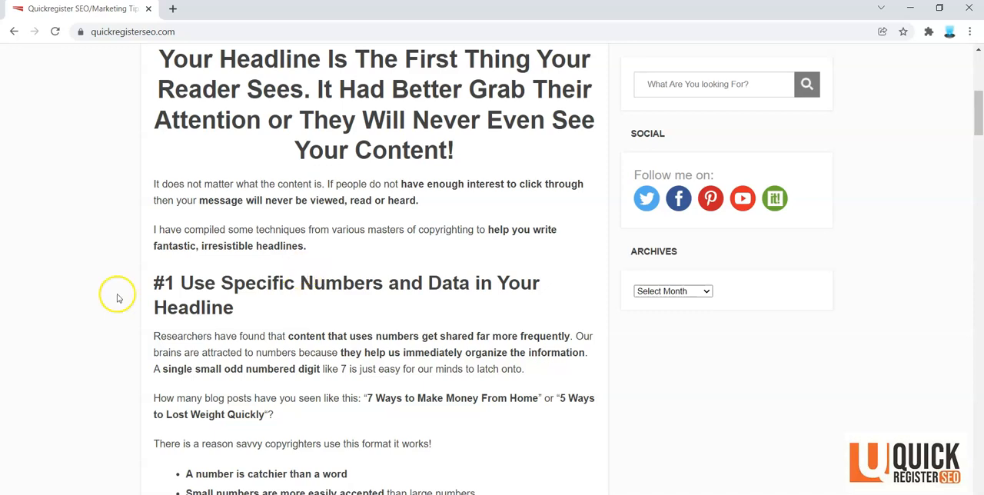
mouse_move(929, 224)
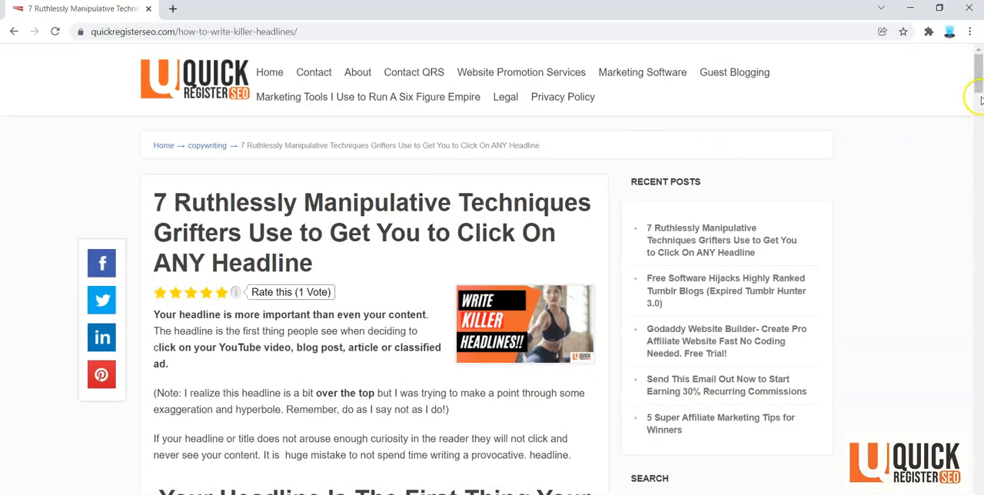
Return to the top of the post showing its title, star rating and opening paragraphs.
scroll("down", 3)
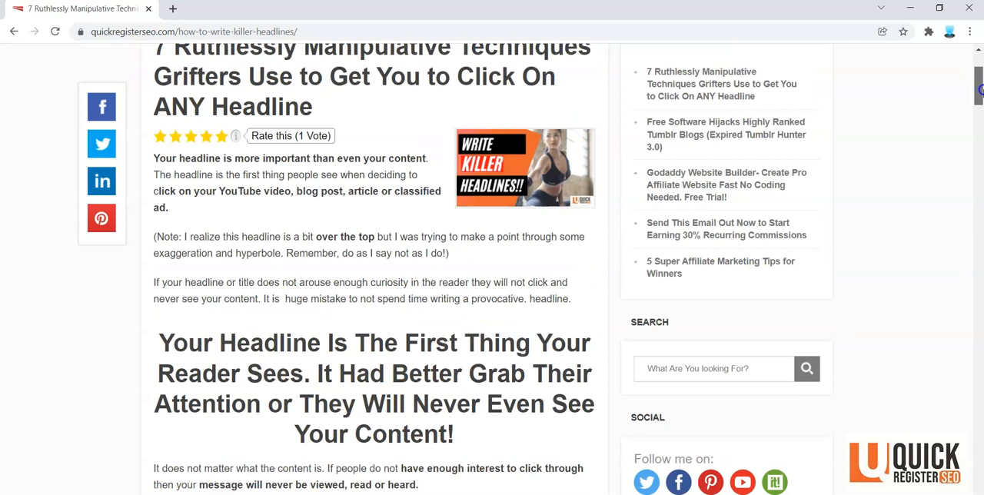
scroll("down", 3)
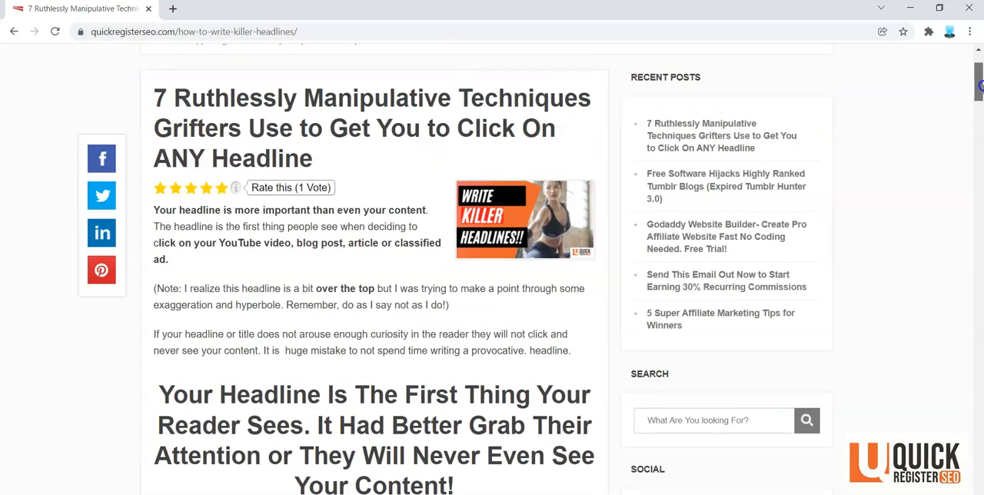